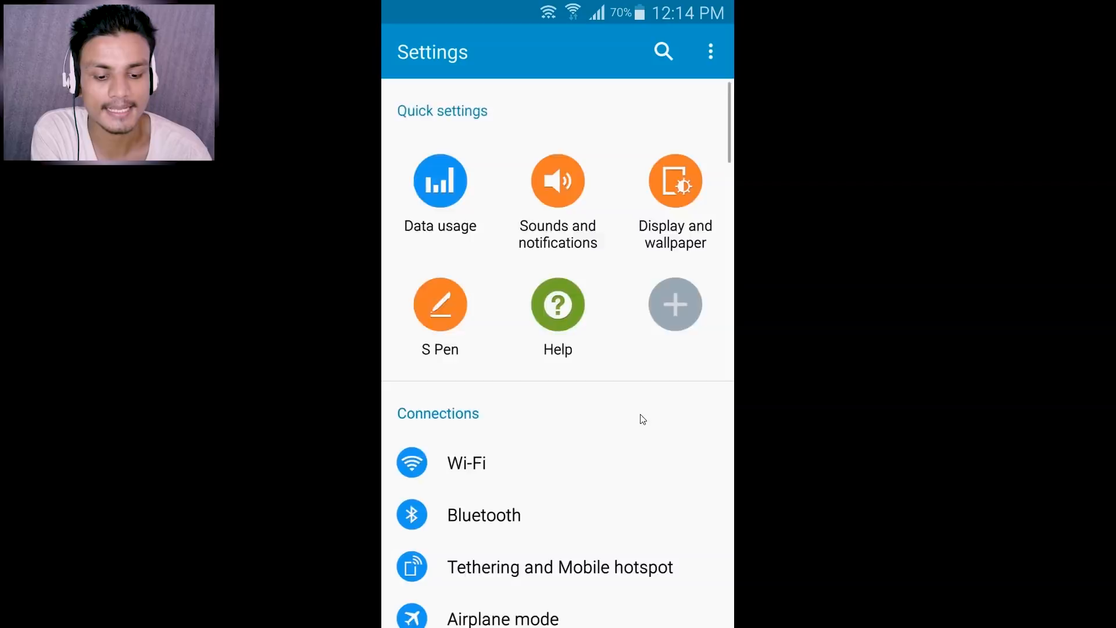
# Unlock developer mode via the Build number entry, then return to the main settings list
pyautogui.scroll(-3)
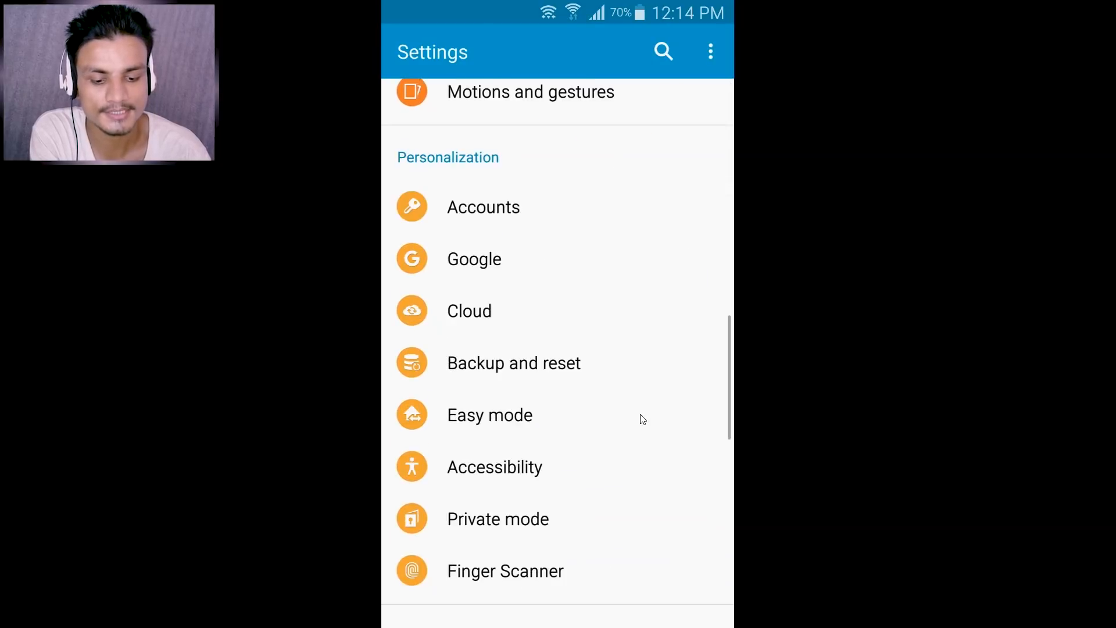
pyautogui.scroll(-3)
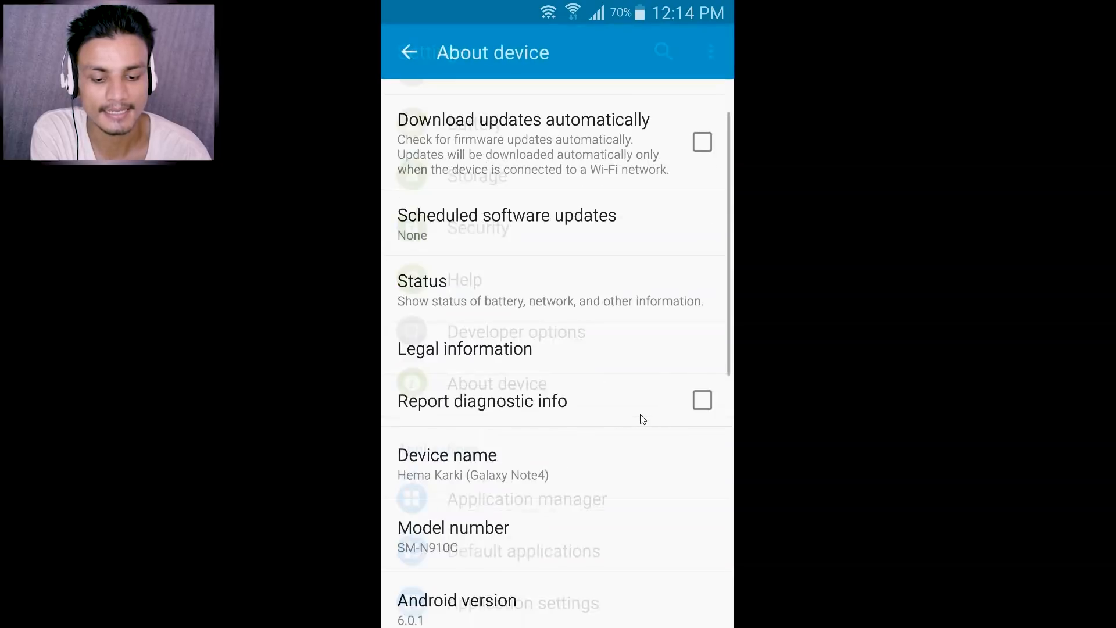
pyautogui.scroll(-3)
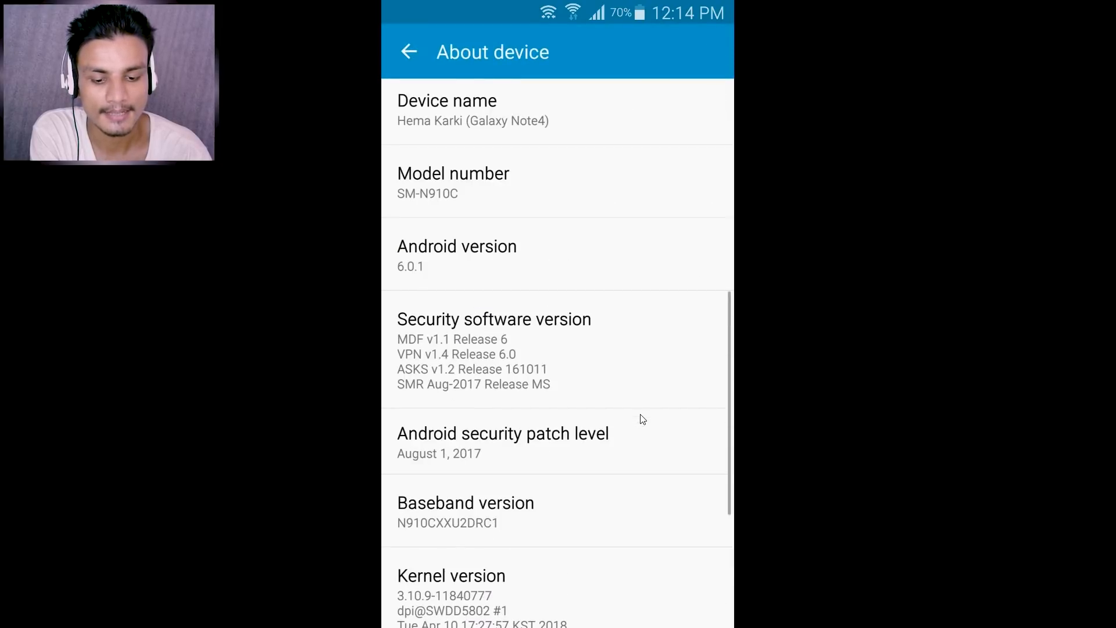
pyautogui.scroll(-3)
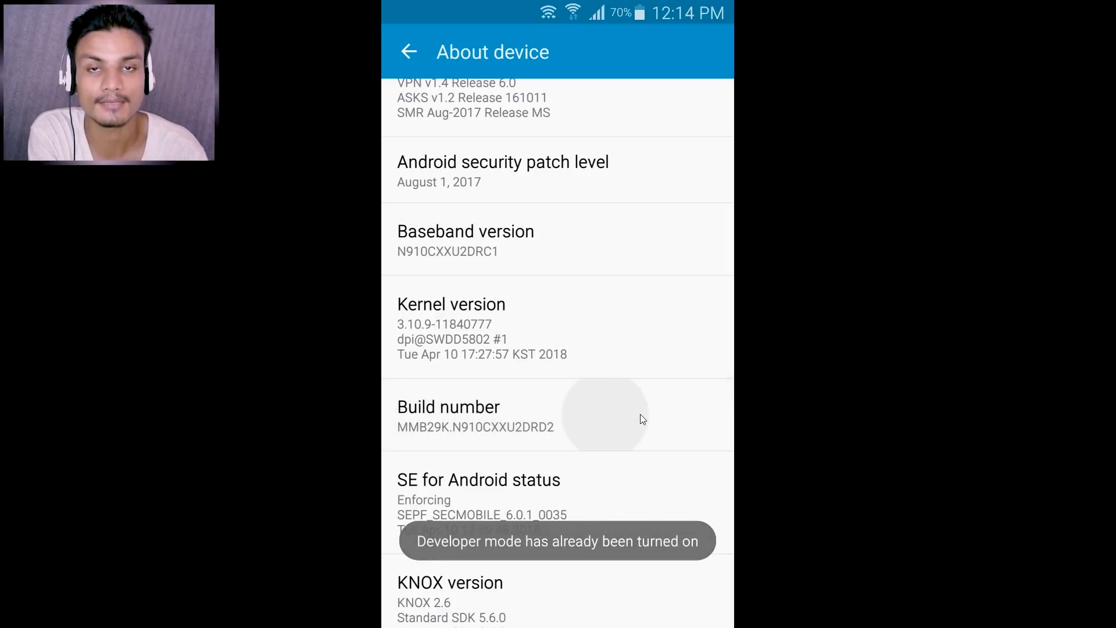
pyautogui.click(449, 416)
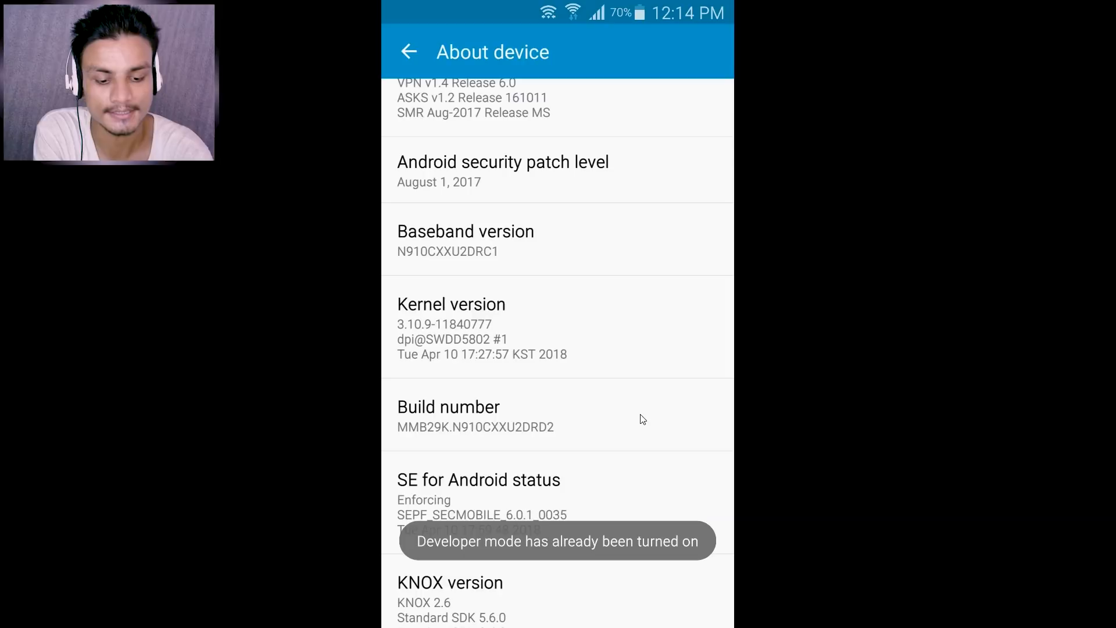
pyautogui.click(408, 51)
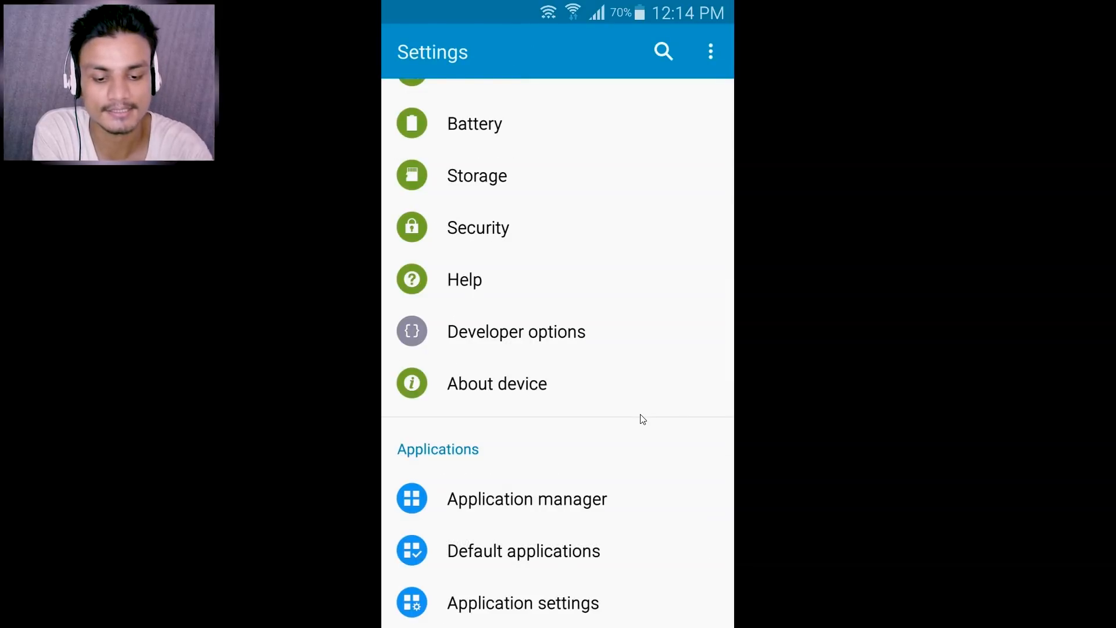
# Switch Developer options on and allow USB debugging when prompted
pyautogui.click(516, 332)
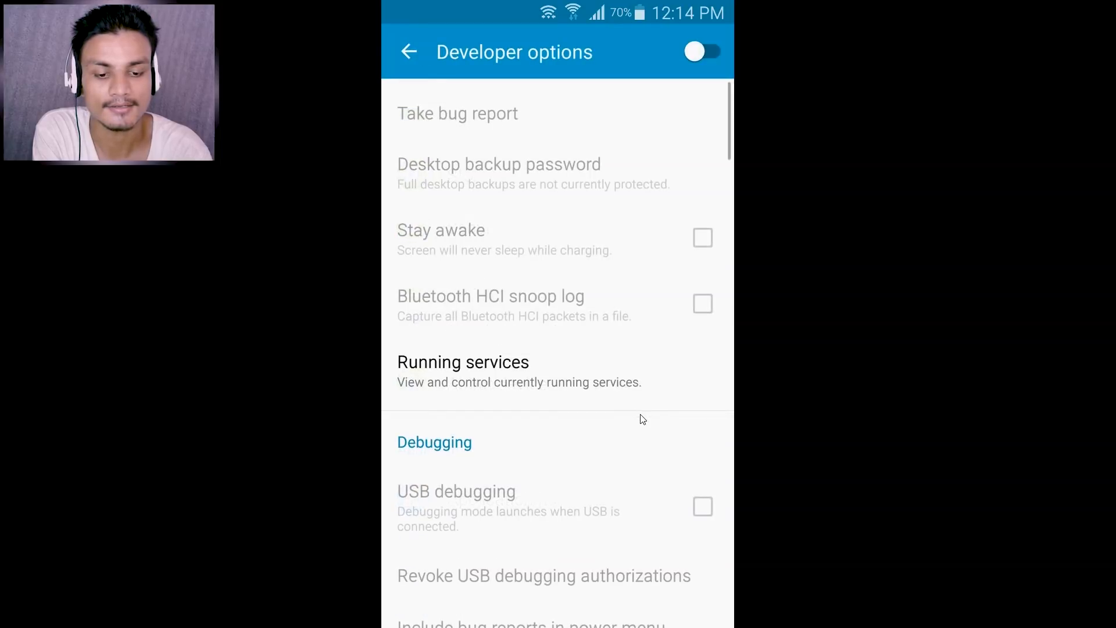
pyautogui.click(700, 51)
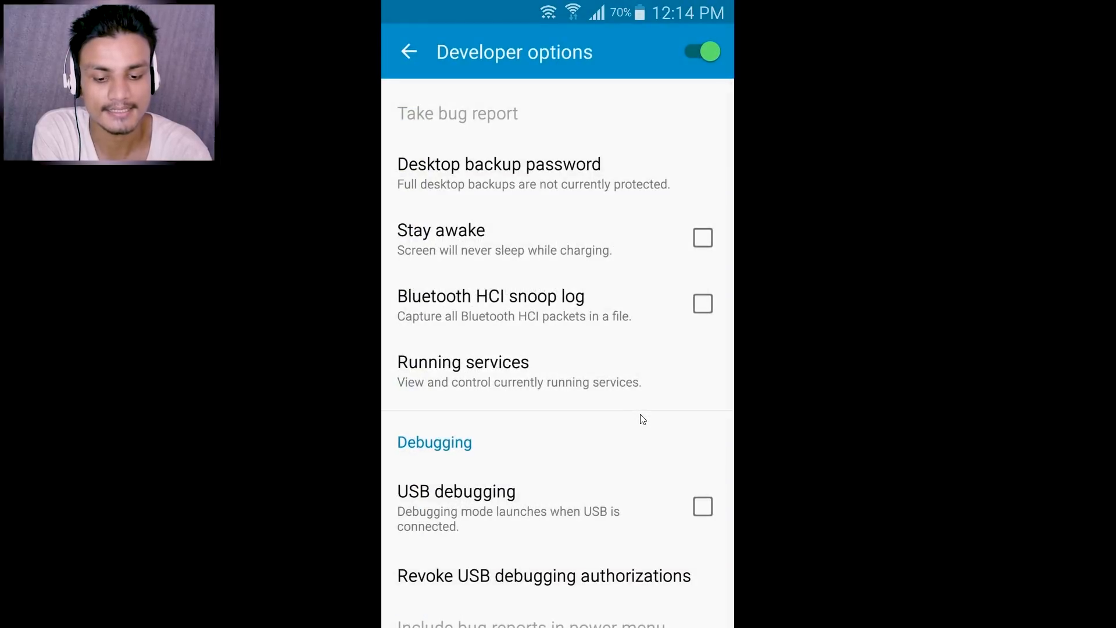
pyautogui.scroll(-3)
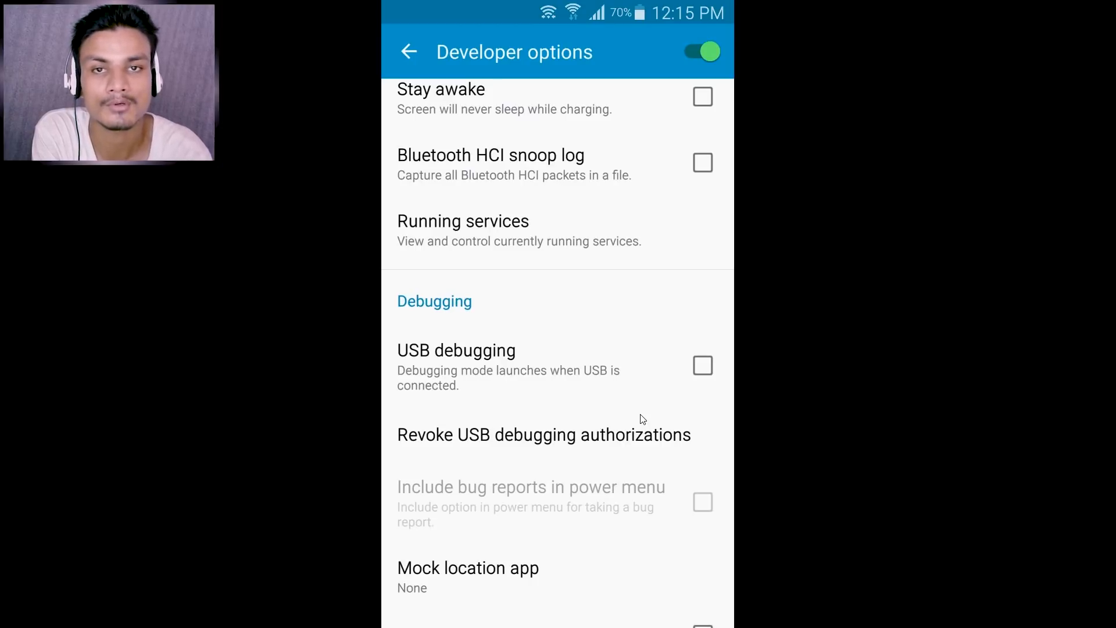
pyautogui.click(703, 365)
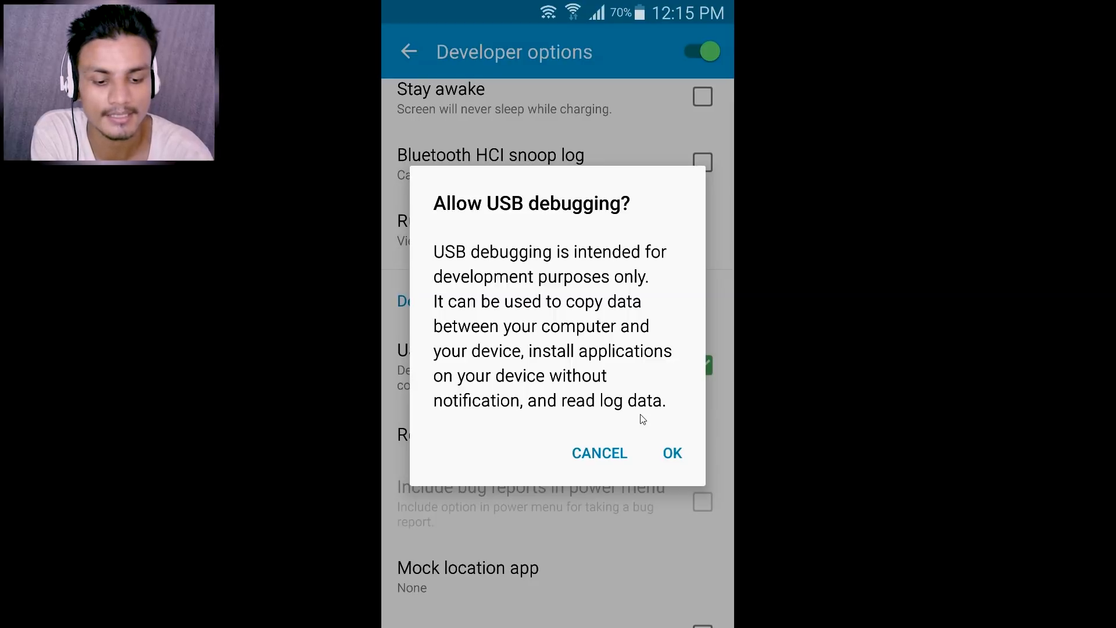
pyautogui.click(670, 452)
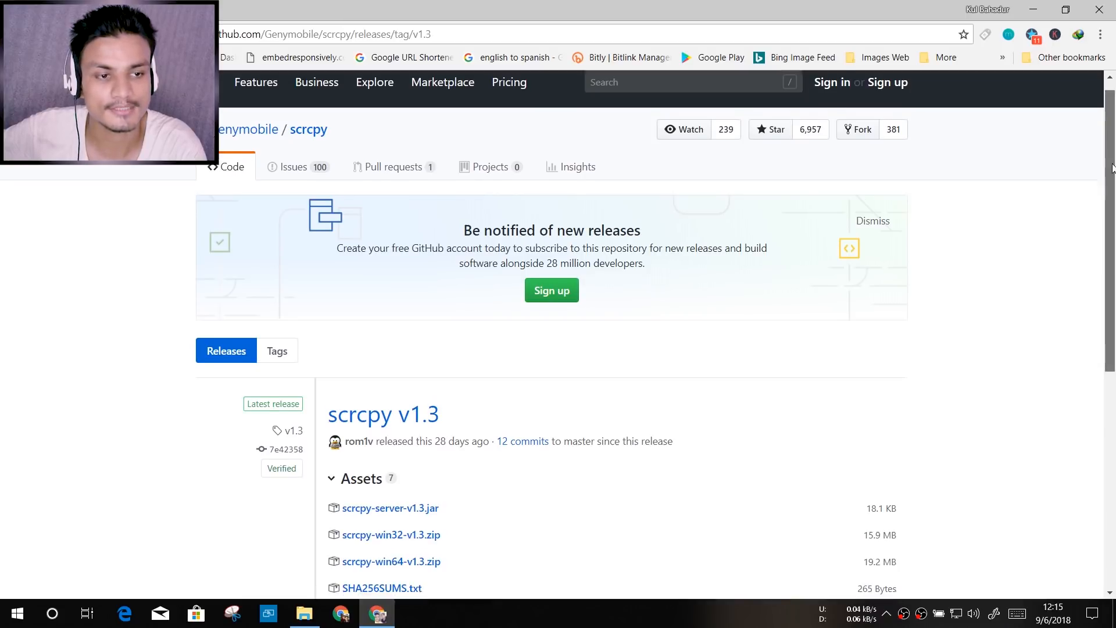
# Download scrcpy-win64-v1.3.zip from the release's Assets list
pyautogui.scroll(-3)
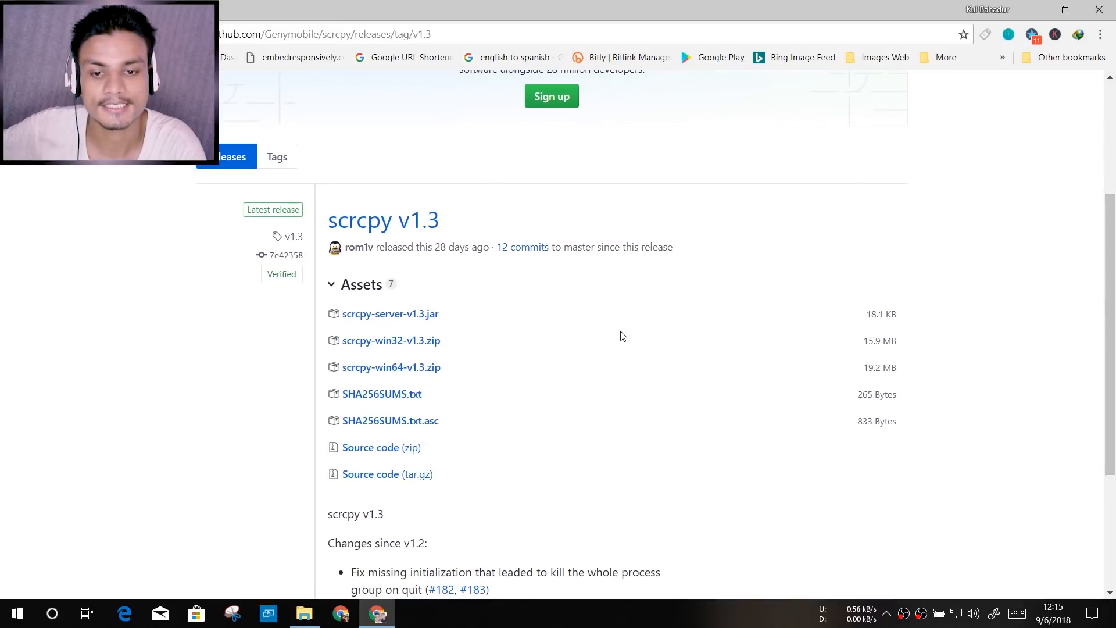
pyautogui.moveTo(390, 340)
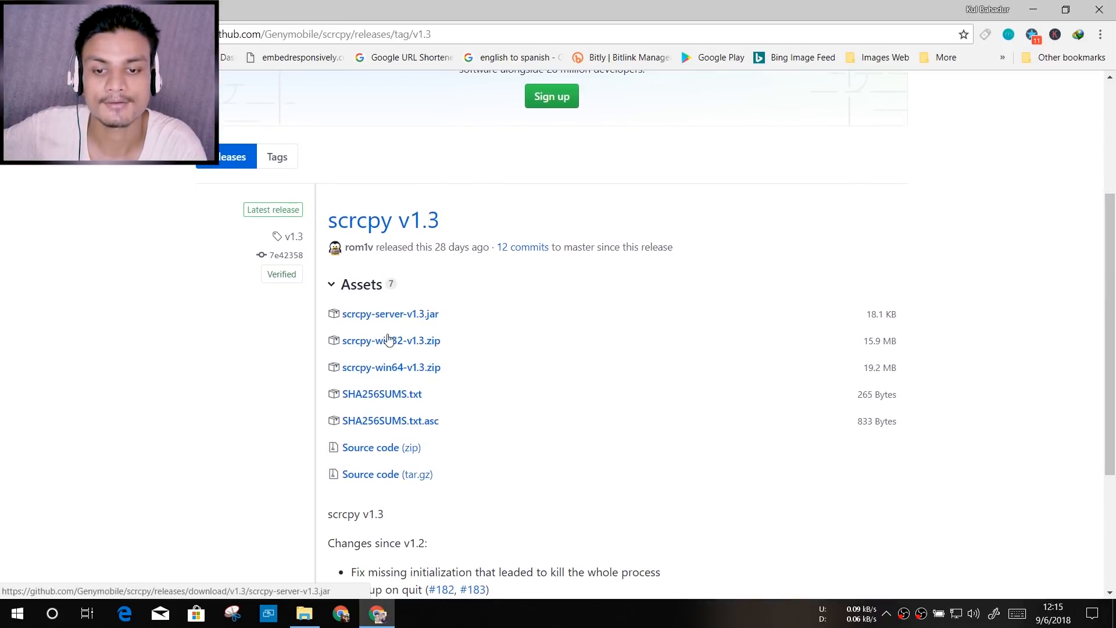
pyautogui.moveTo(391, 340)
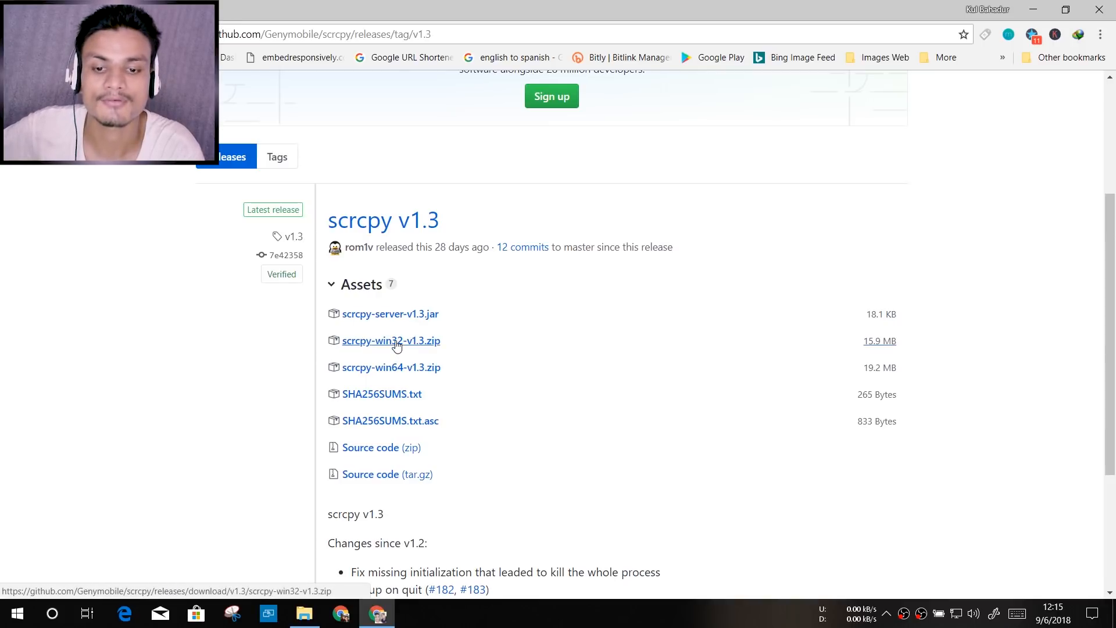
pyautogui.moveTo(391, 368)
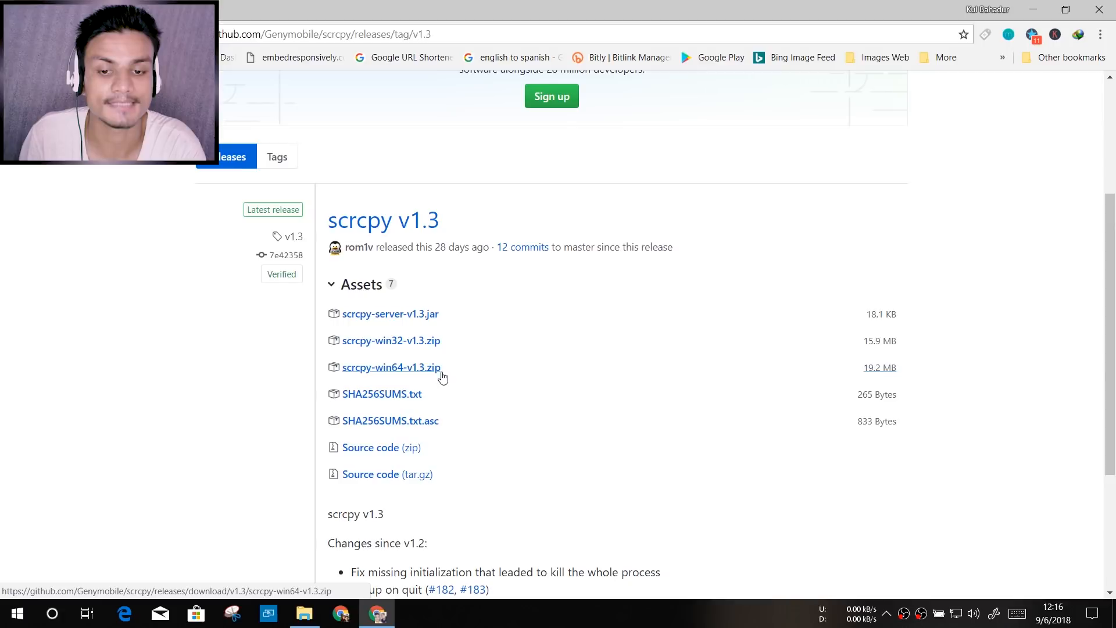
pyautogui.moveTo(421, 377)
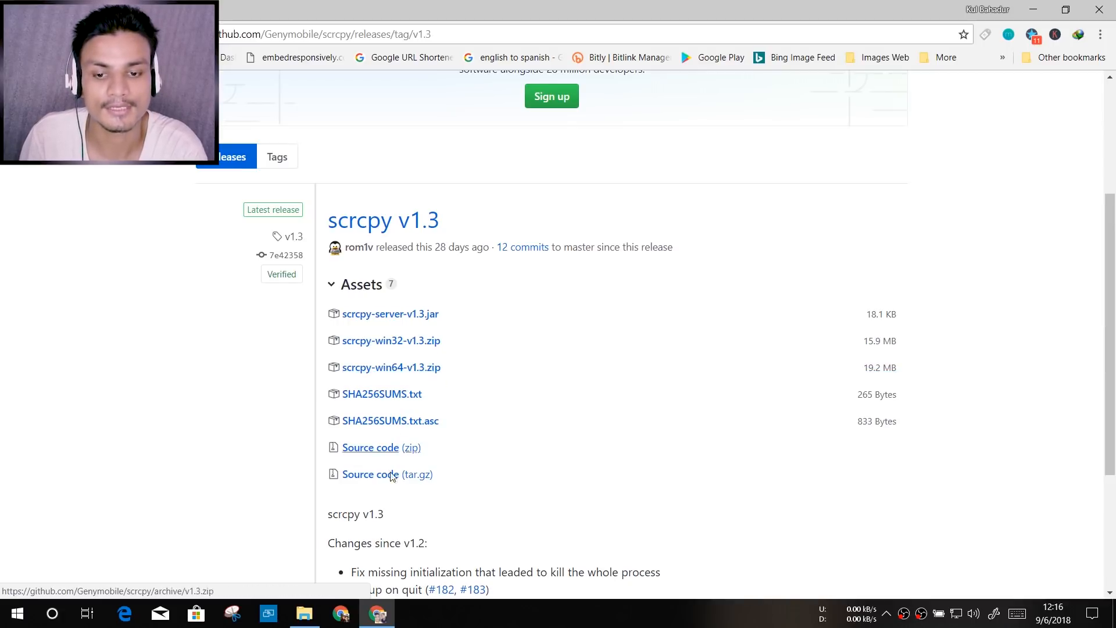
pyautogui.moveTo(390, 367)
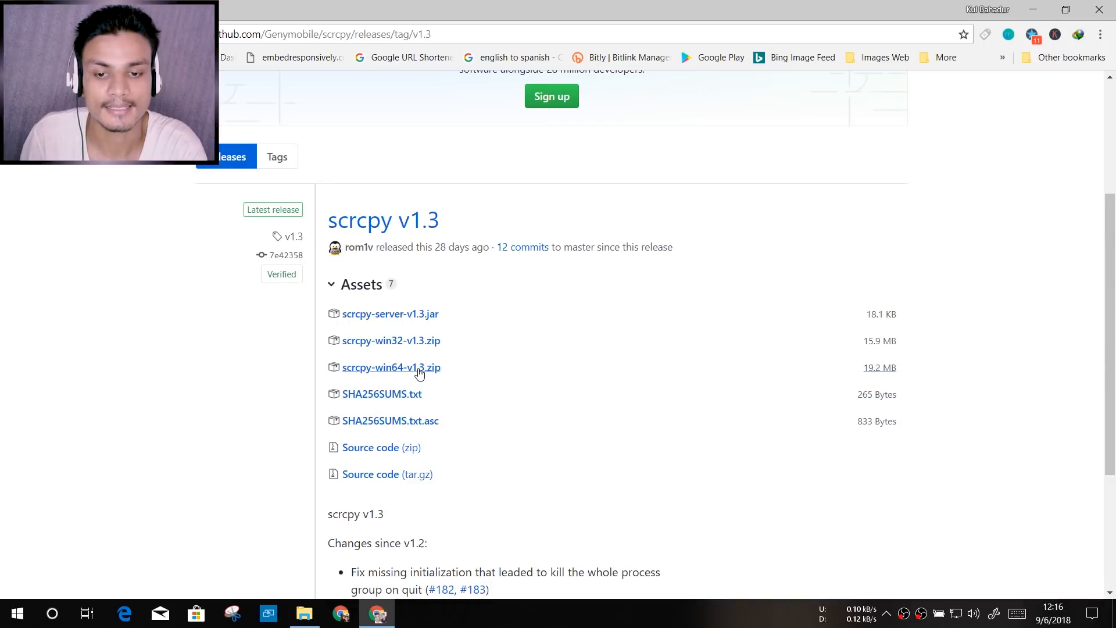
pyautogui.click(390, 367)
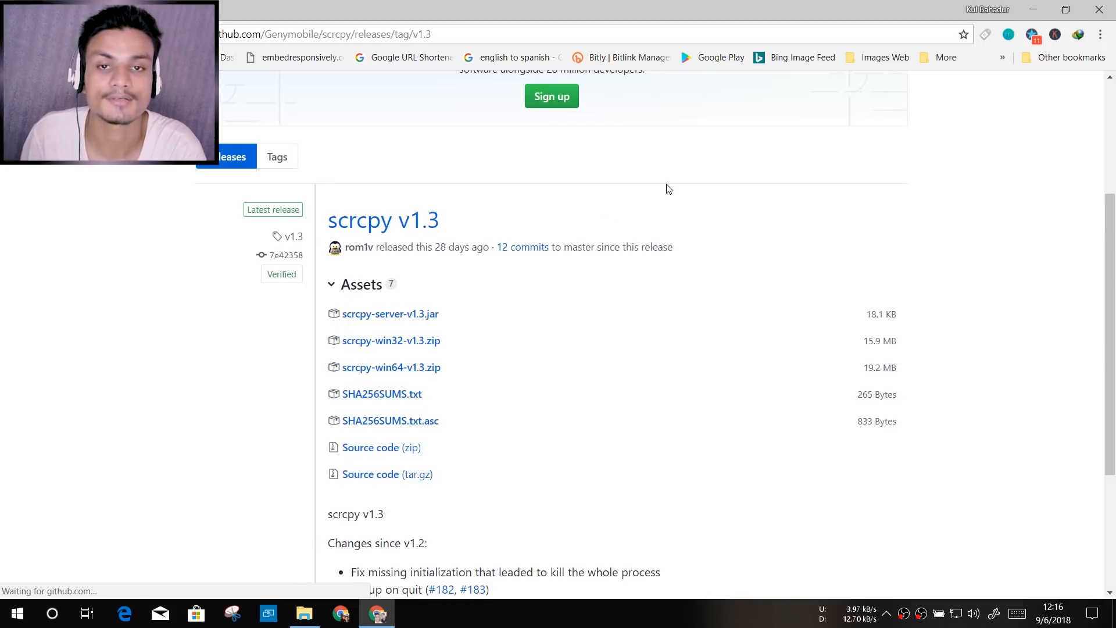
pyautogui.click(390, 366)
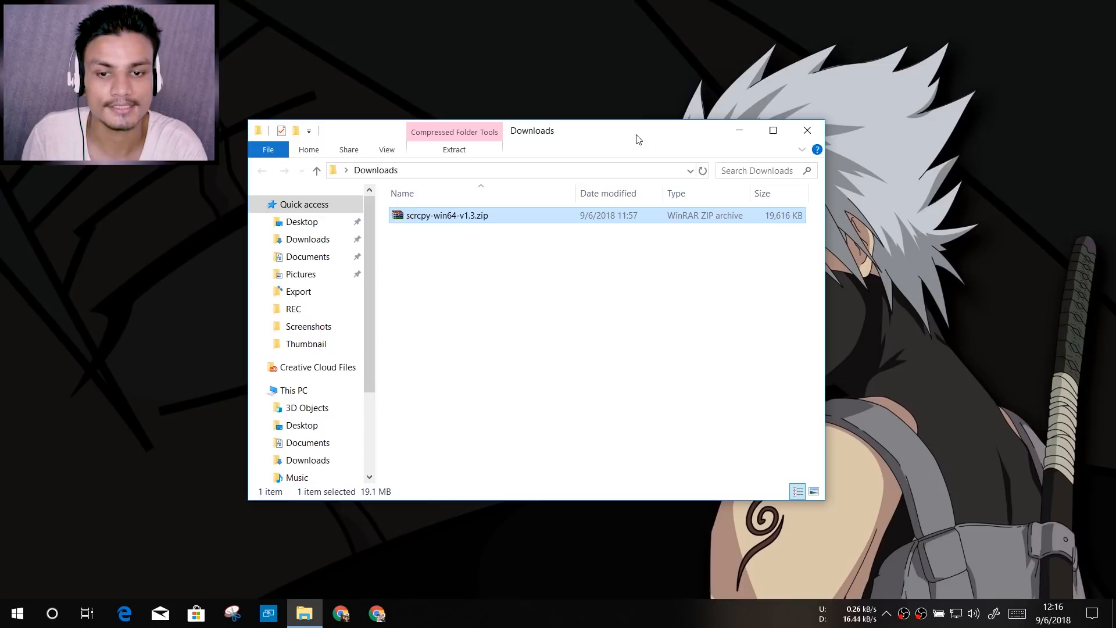
pyautogui.moveTo(473, 224)
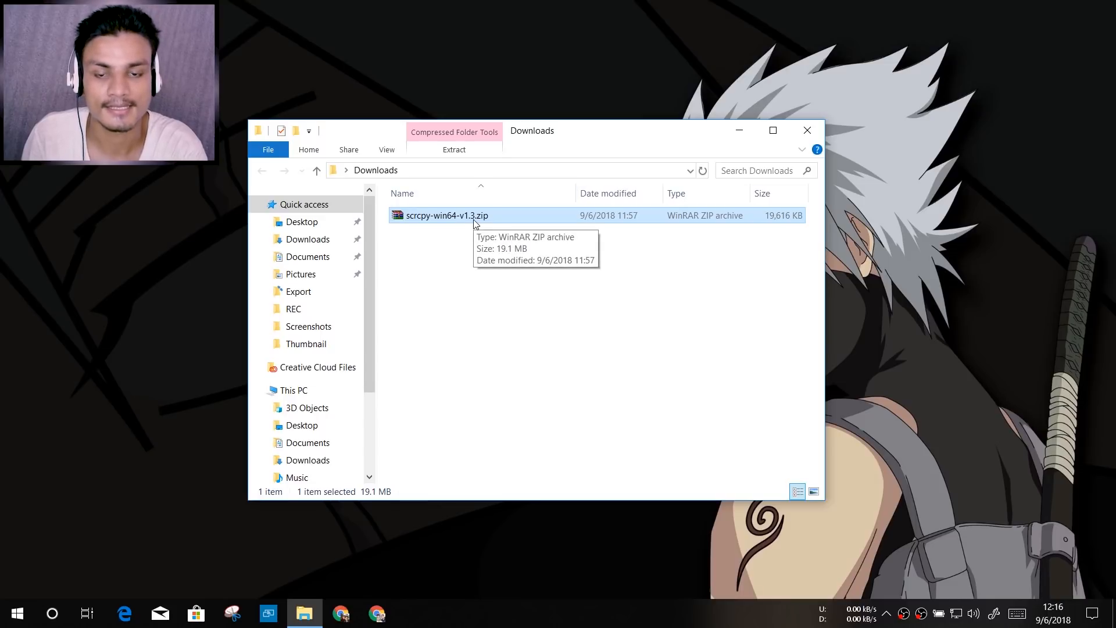
# Extract scrcpy-win64-v1.3.zip here with WinRAR, creating a scrcpy-win64 folder in Downloads
pyautogui.click(447, 215)
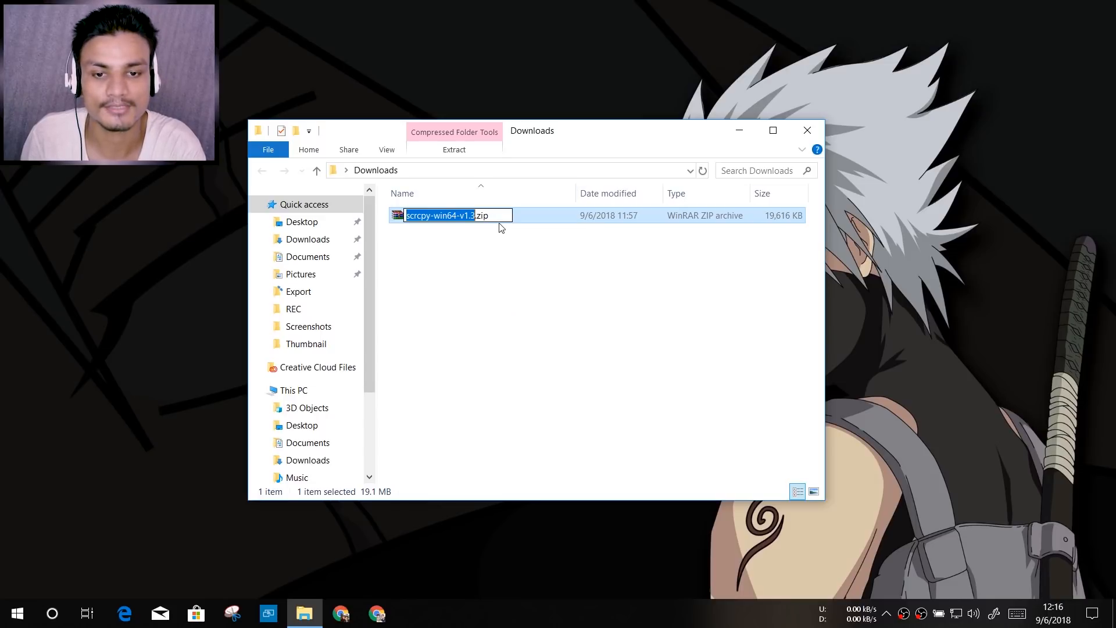
pyautogui.rightClick(447, 215)
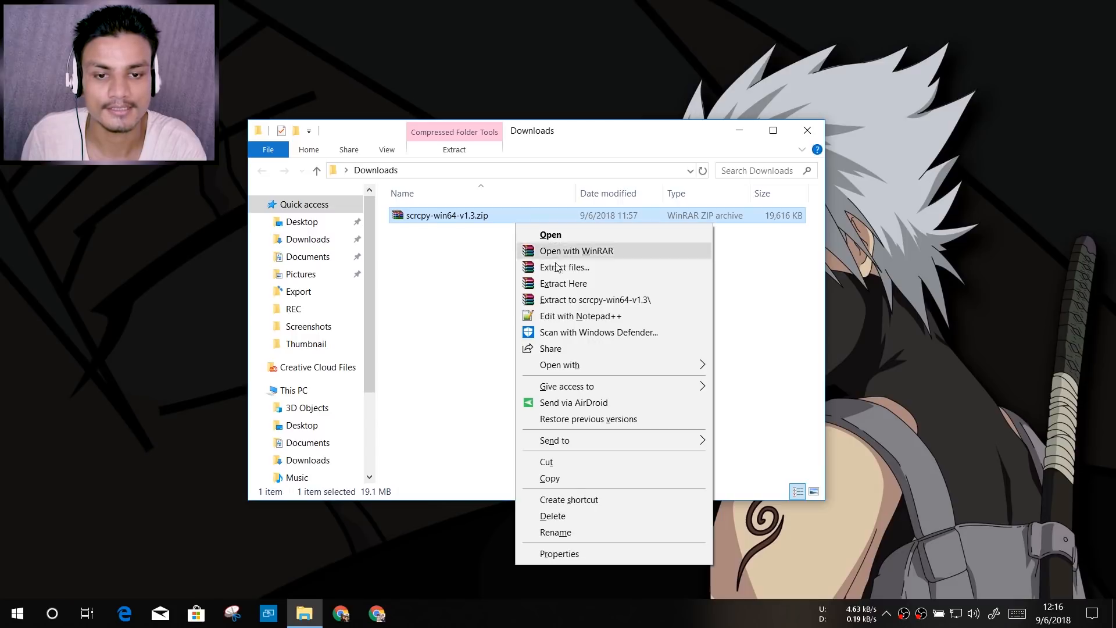
pyautogui.click(562, 284)
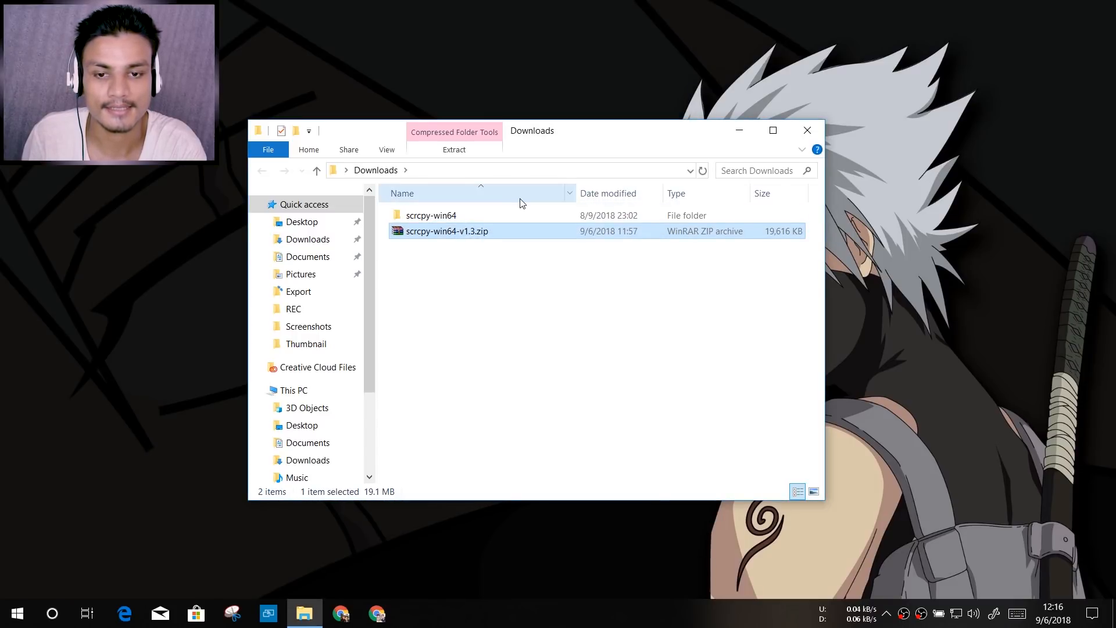
pyautogui.doubleClick(430, 215)
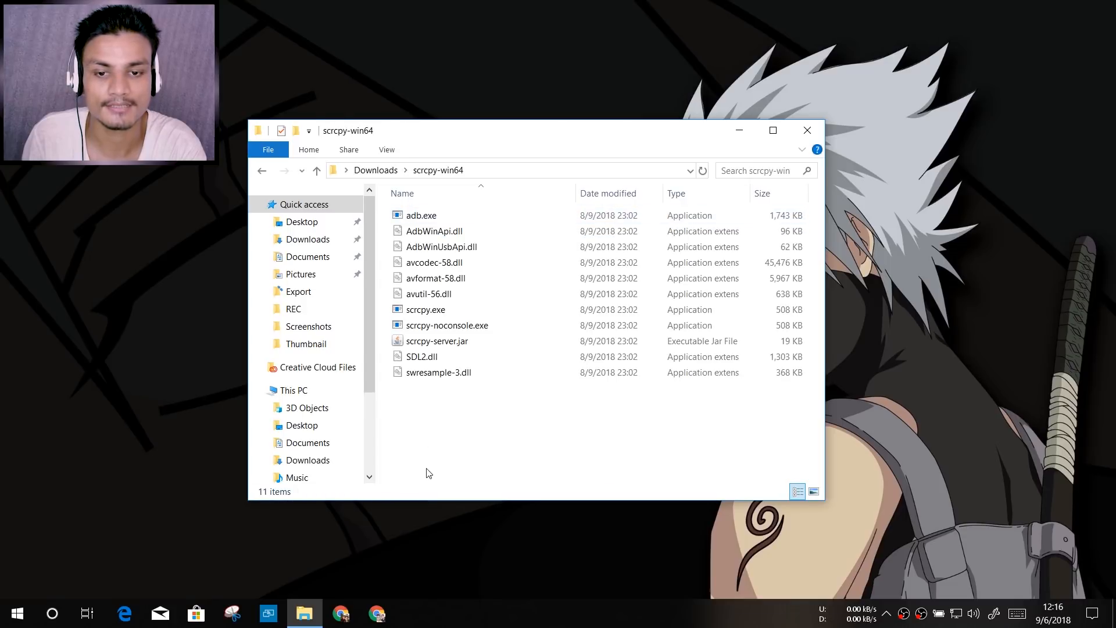
pyautogui.press('ctrl+a')
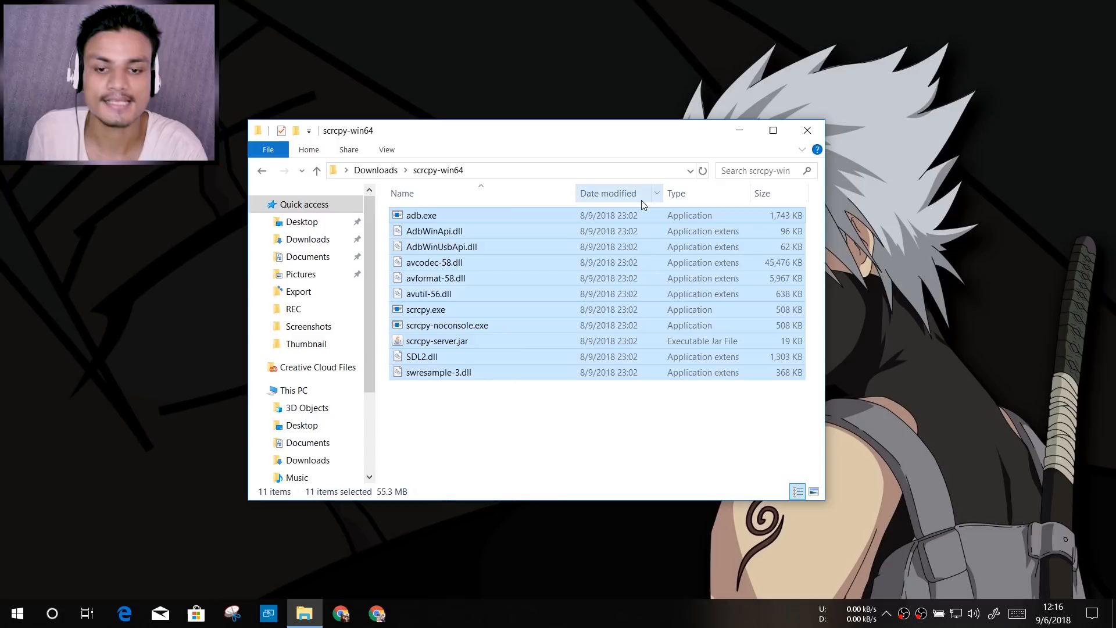
pyautogui.click(499, 378)
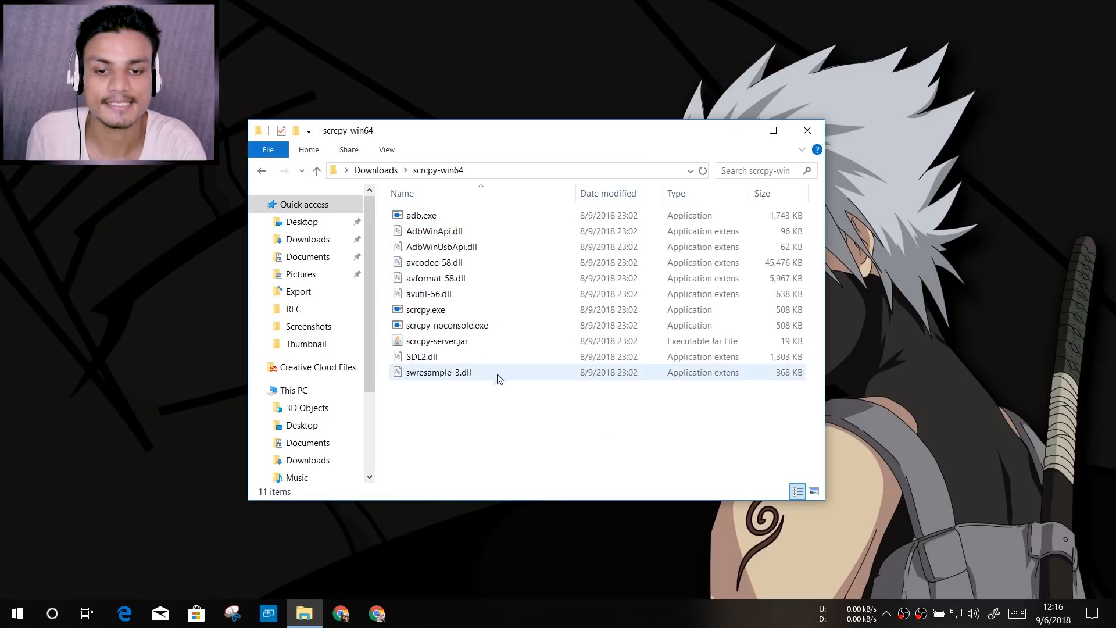
pyautogui.click(446, 325)
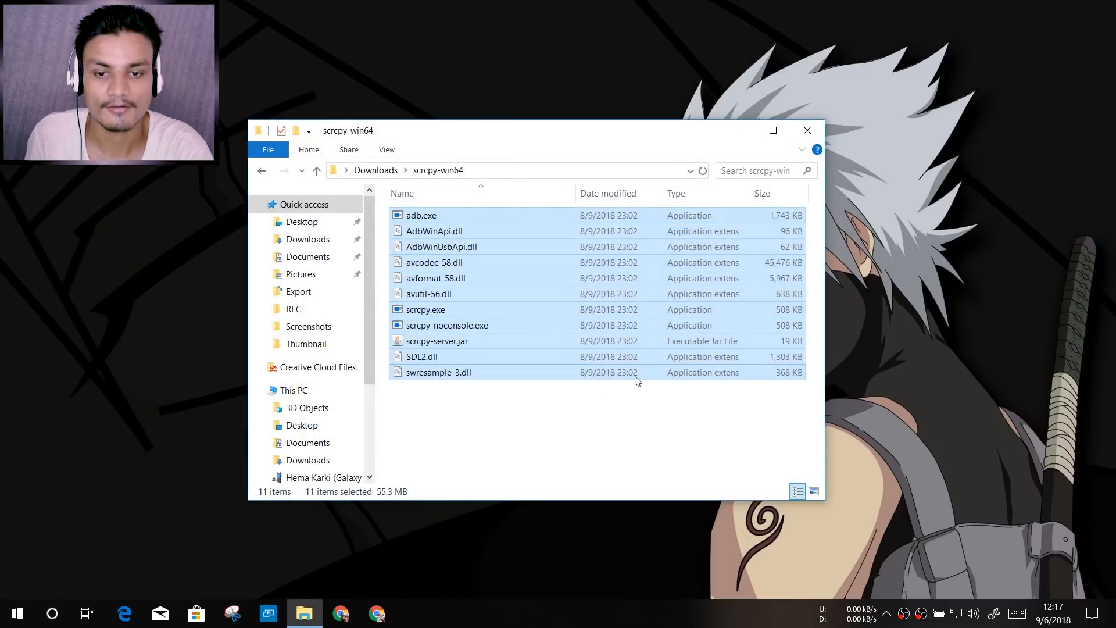
pyautogui.click(570, 427)
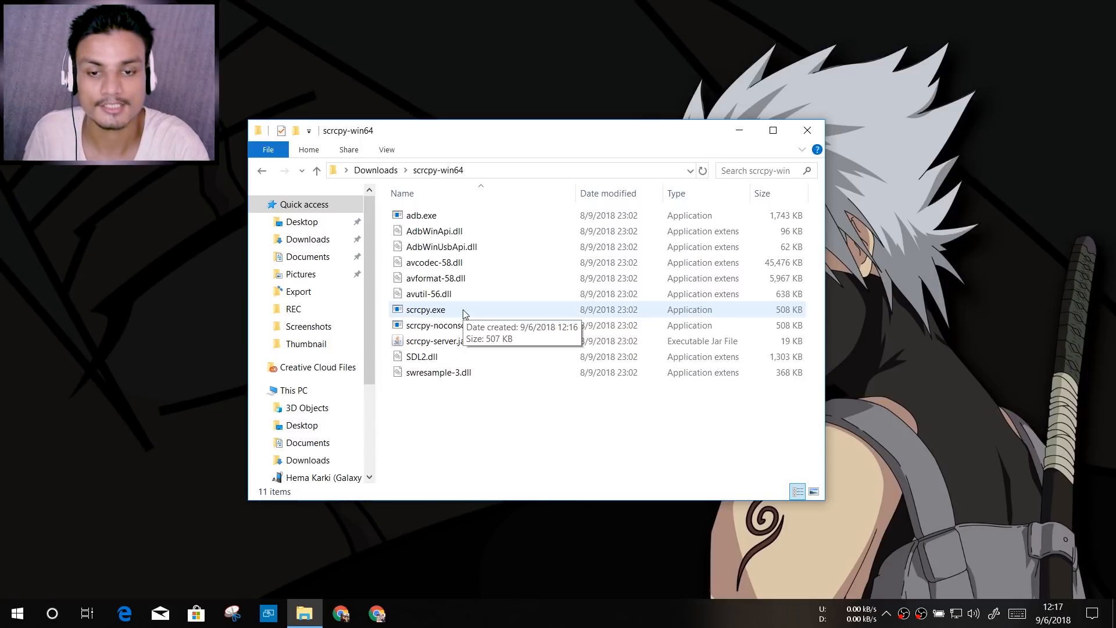
pyautogui.moveTo(446, 312)
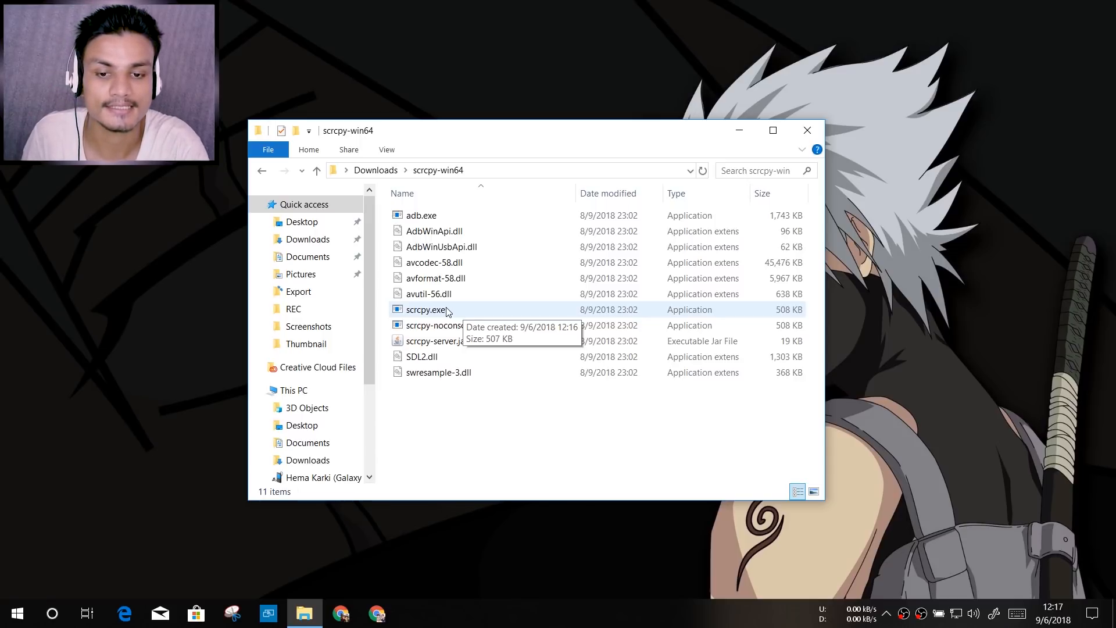
# Run scrcpy.exe to mirror the phone with a console, then show the phone's app drawer
pyautogui.doubleClick(426, 309)
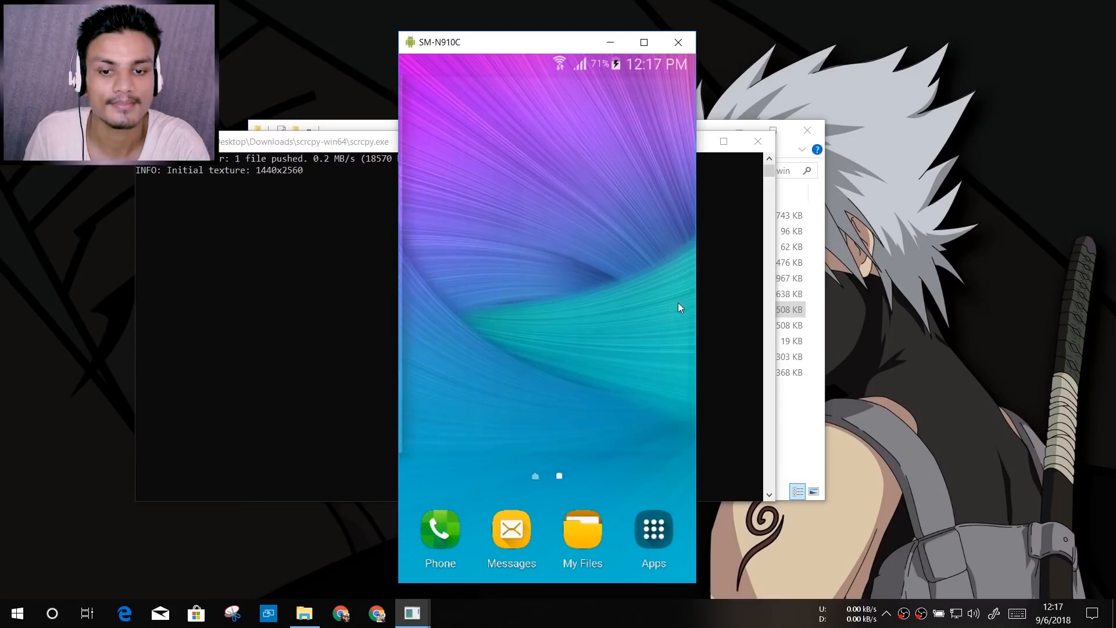
pyautogui.moveTo(639, 237)
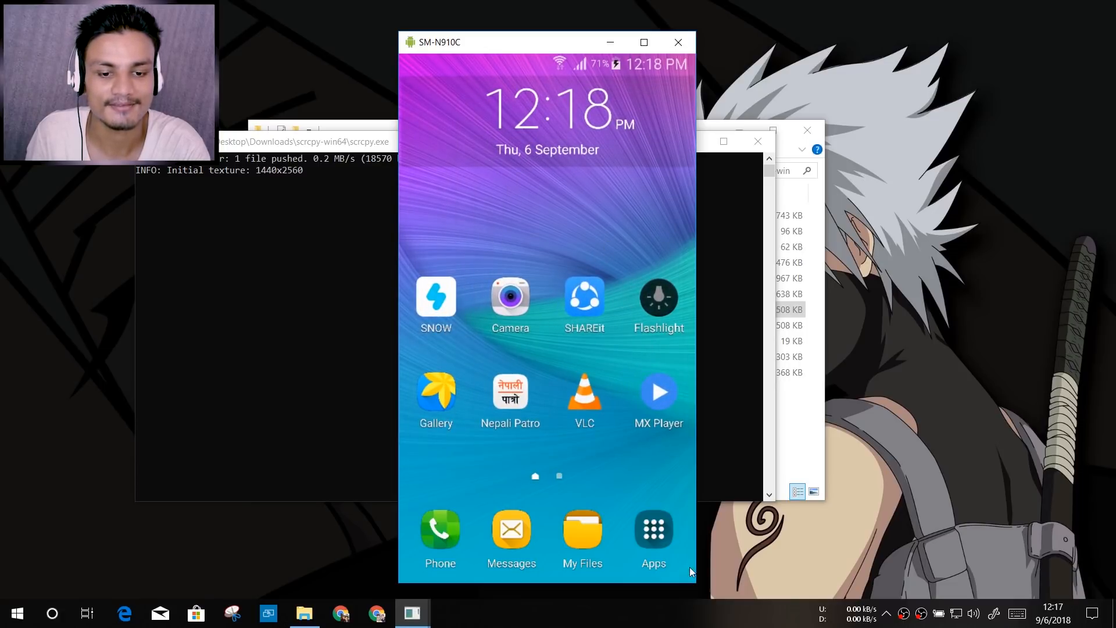
pyautogui.moveTo(663, 527)
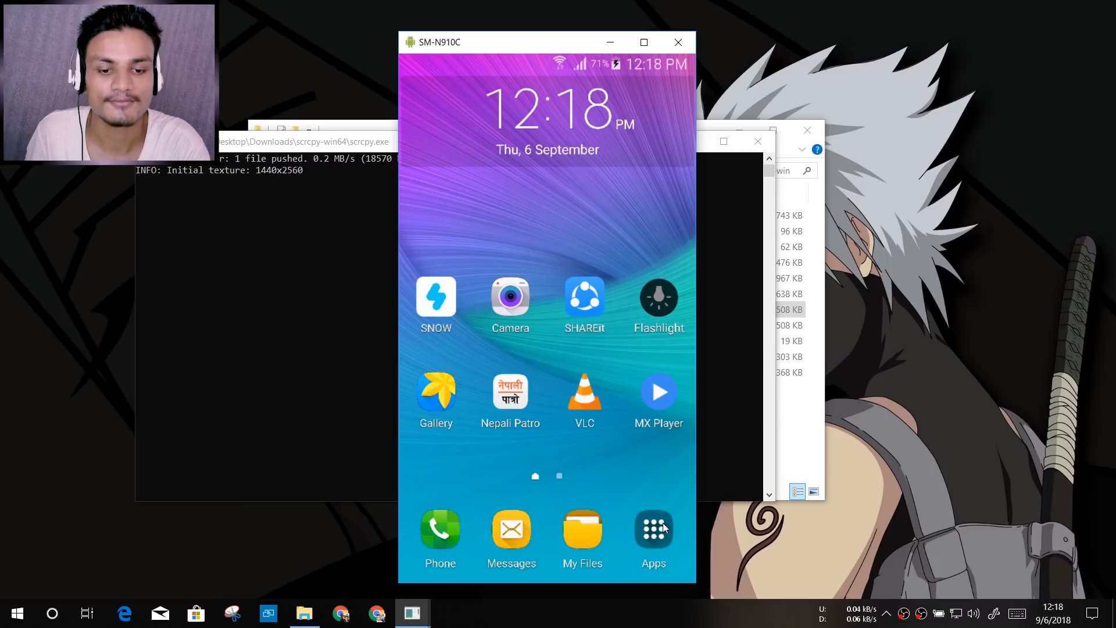
pyautogui.click(653, 537)
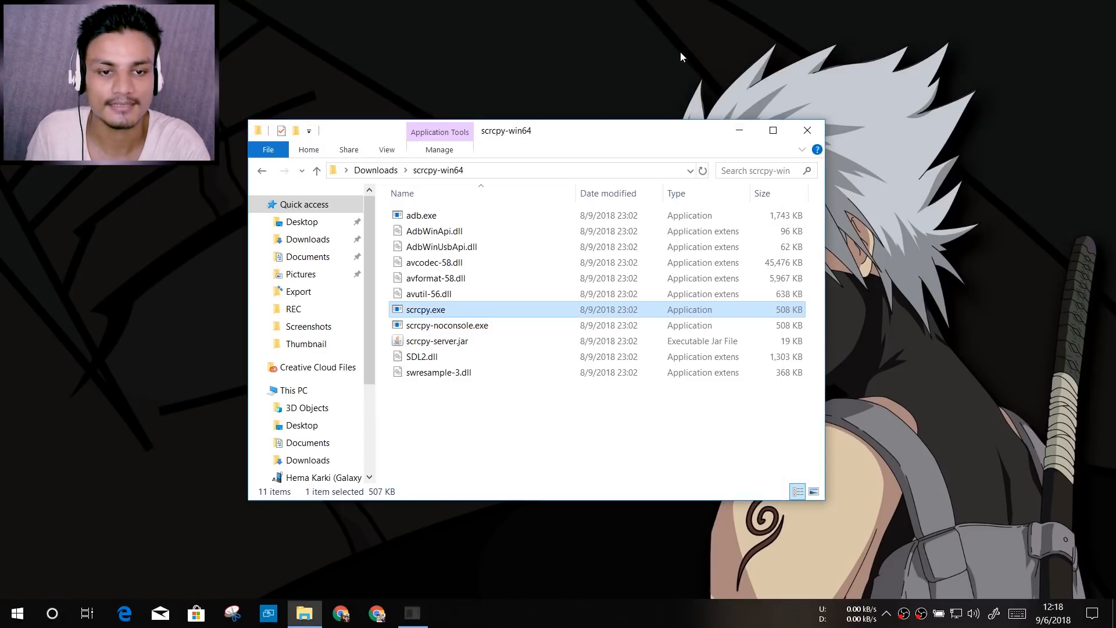
# Relaunch scrcpy.exe, then close its console window to end the mirroring session
pyautogui.click(446, 326)
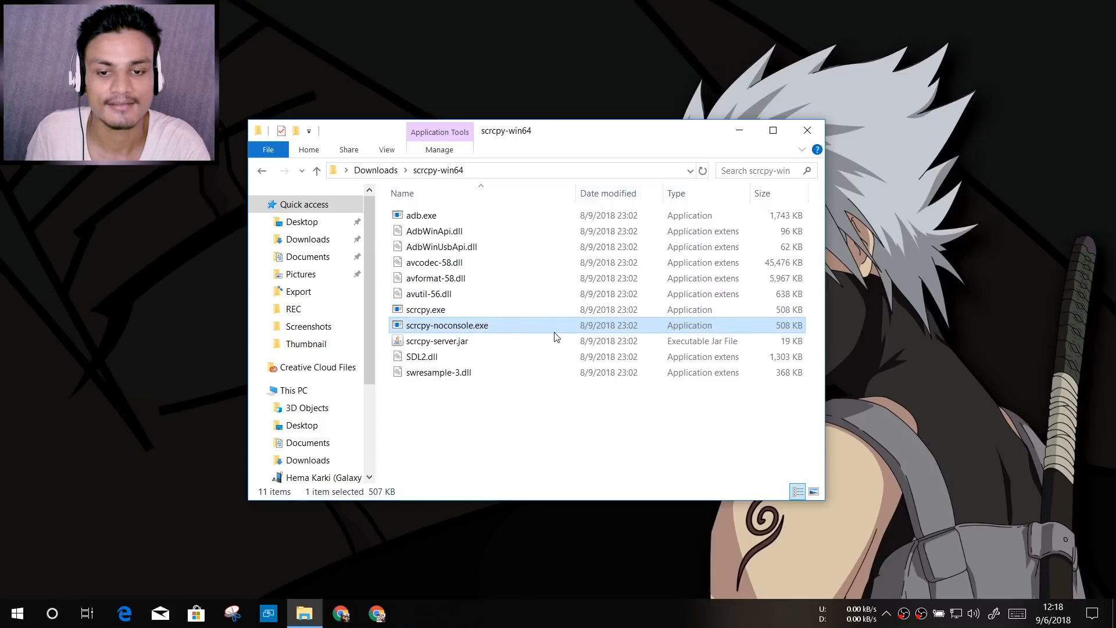
pyautogui.moveTo(446, 326)
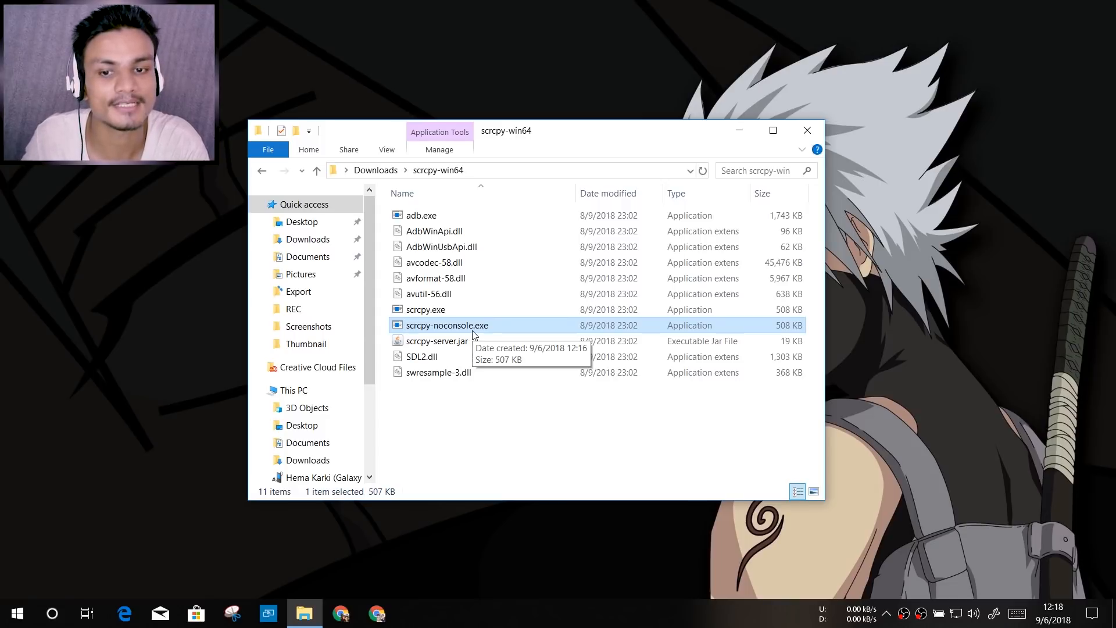
pyautogui.doubleClick(426, 309)
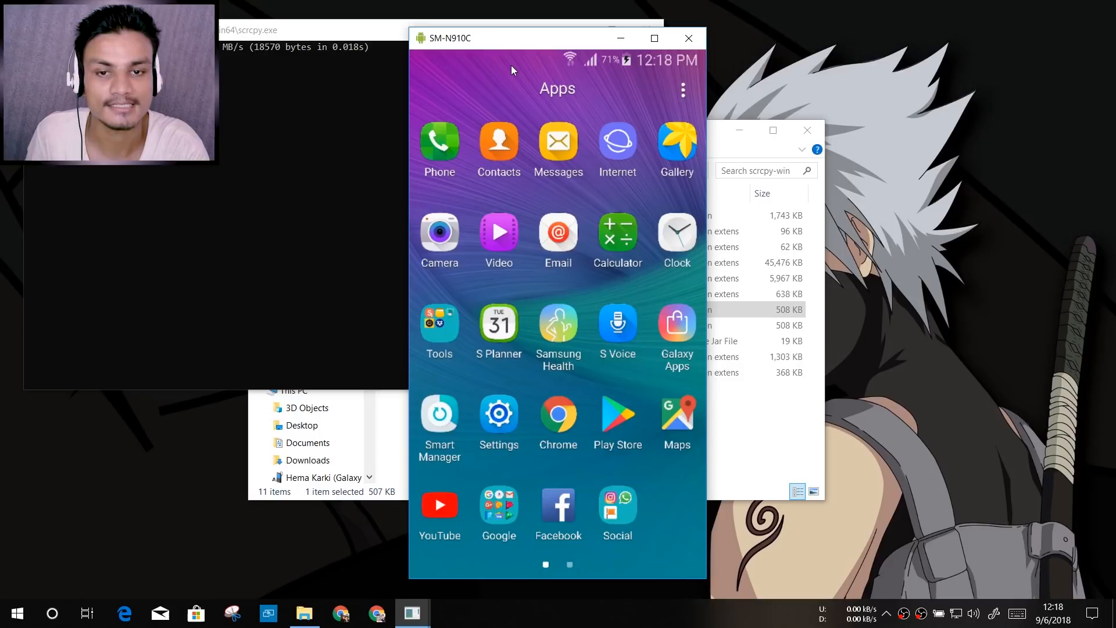
pyautogui.click(355, 31)
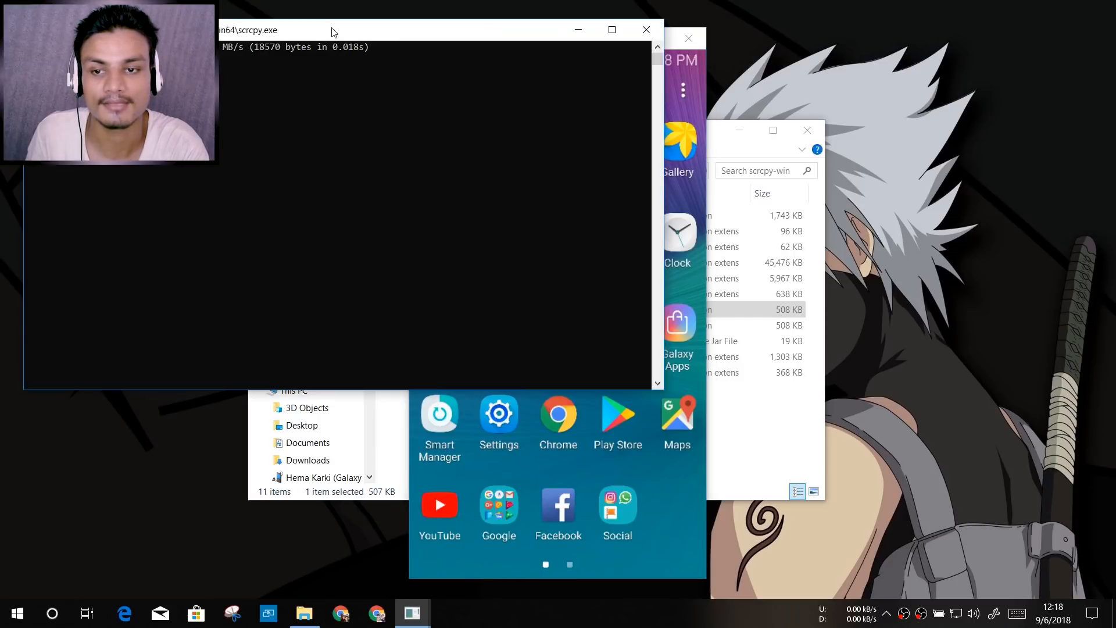
pyautogui.moveTo(551, 36)
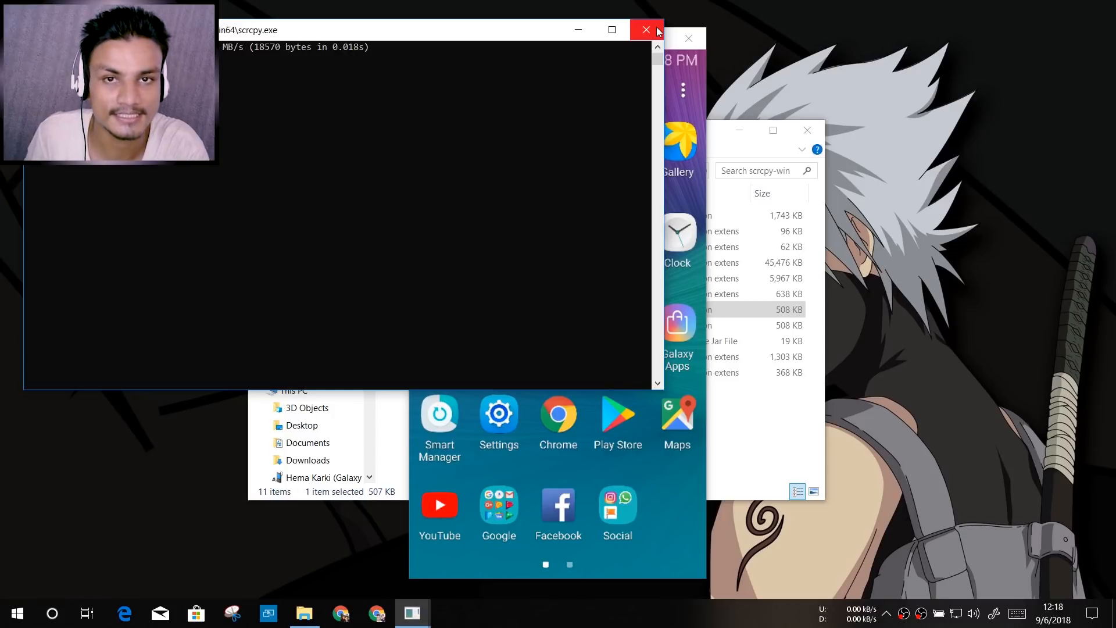
pyautogui.click(646, 30)
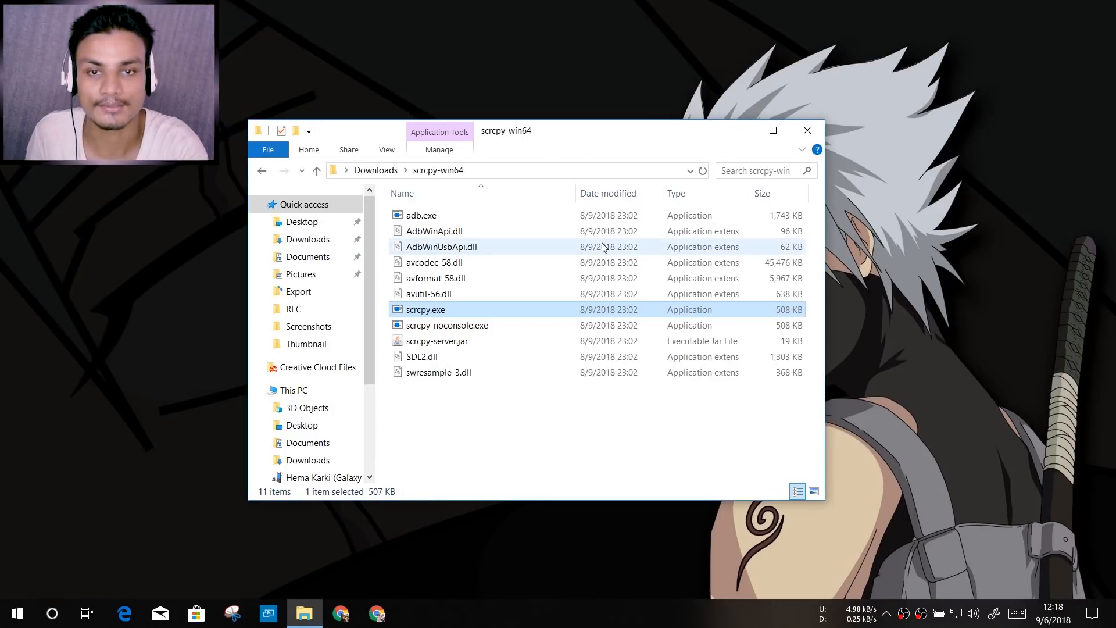
pyautogui.moveTo(516, 329)
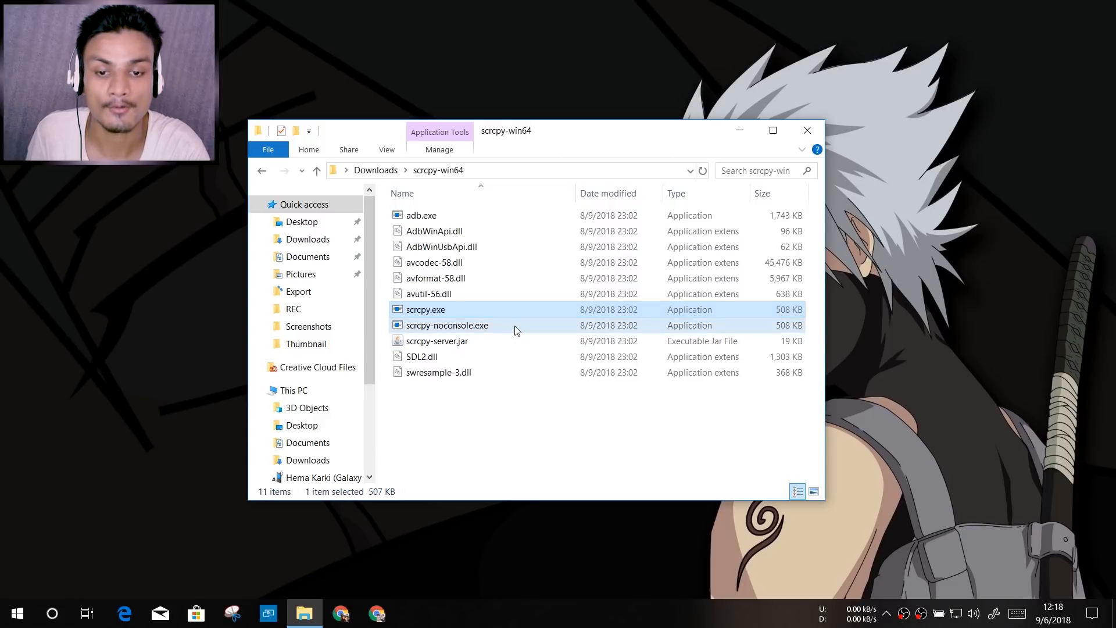
# Run scrcpy-noconsole.exe from the scrcpy-win64 folder
pyautogui.click(447, 325)
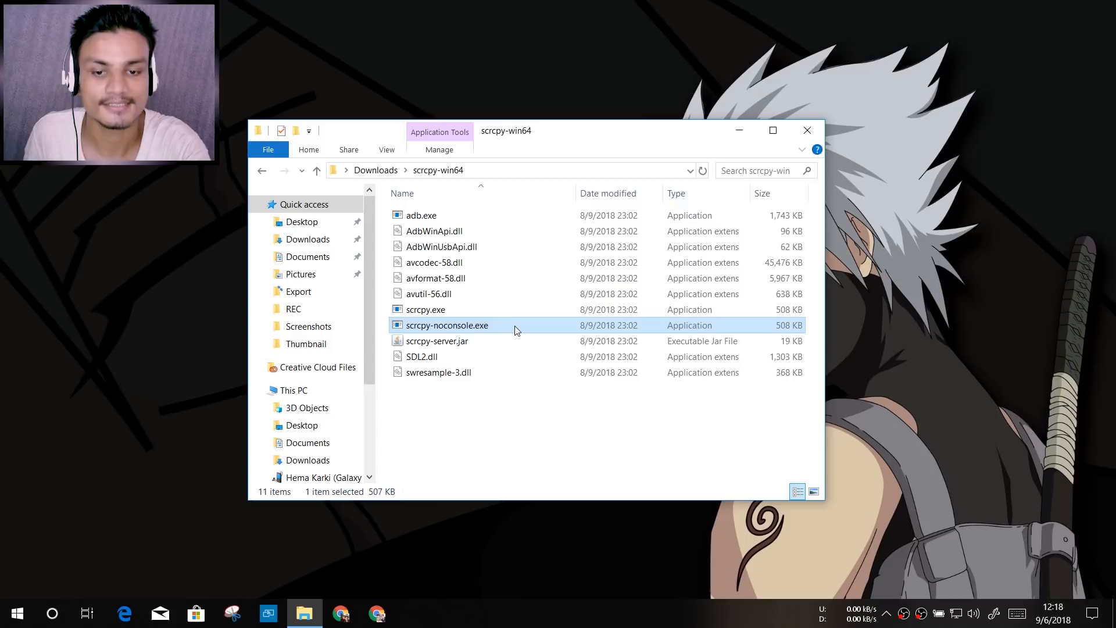
pyautogui.doubleClick(447, 326)
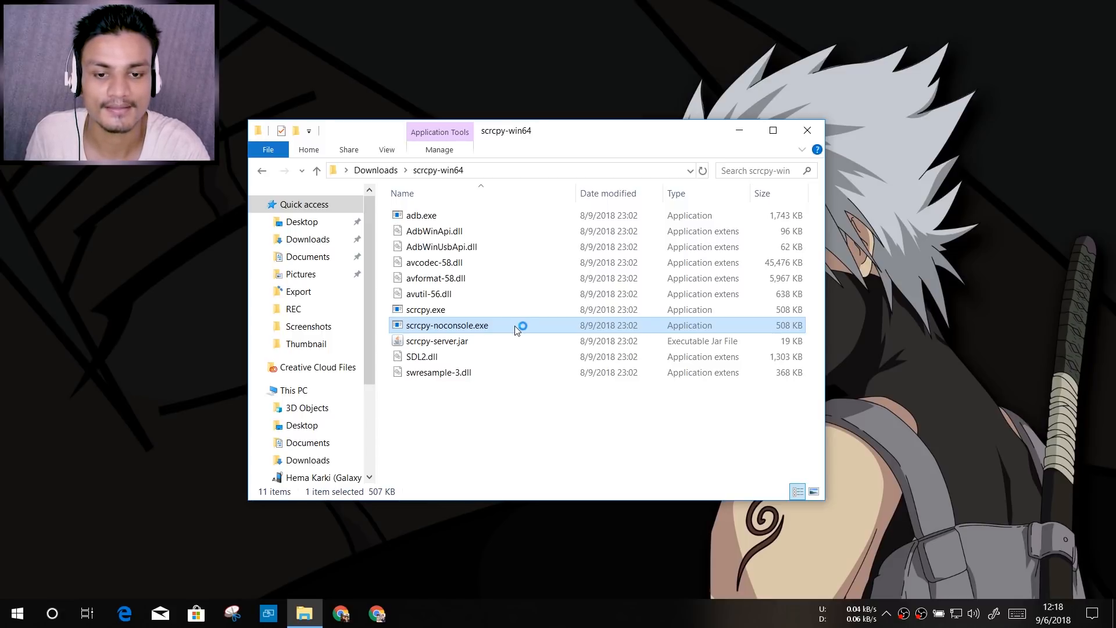
# Mirror the phone without a console, browse its app pages, then close the mirror window
pyautogui.doubleClick(447, 326)
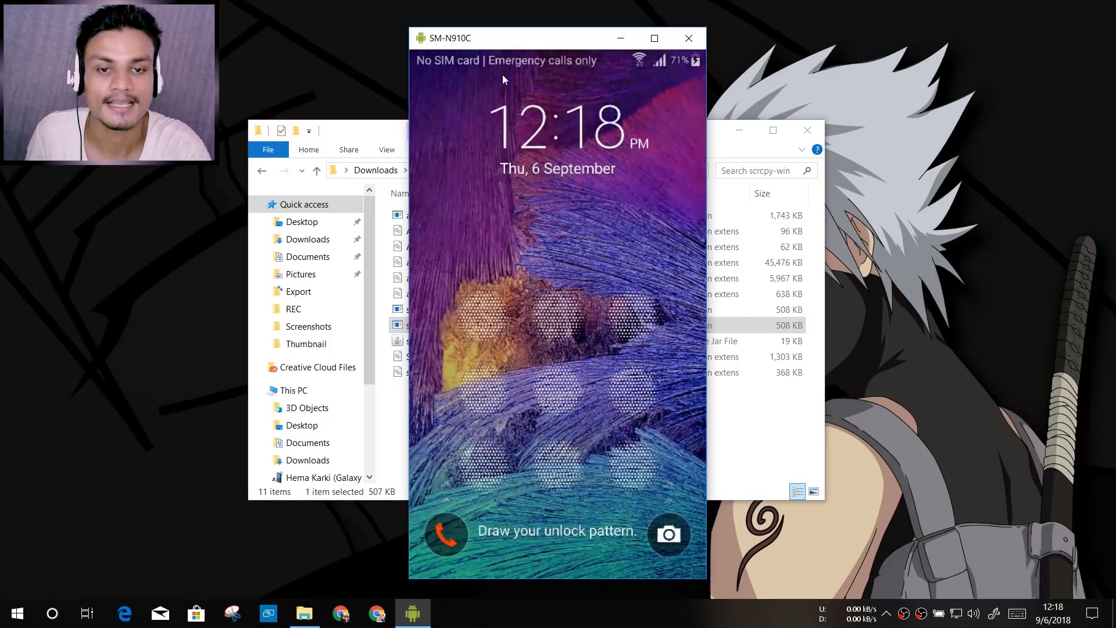
pyautogui.click(490, 390)
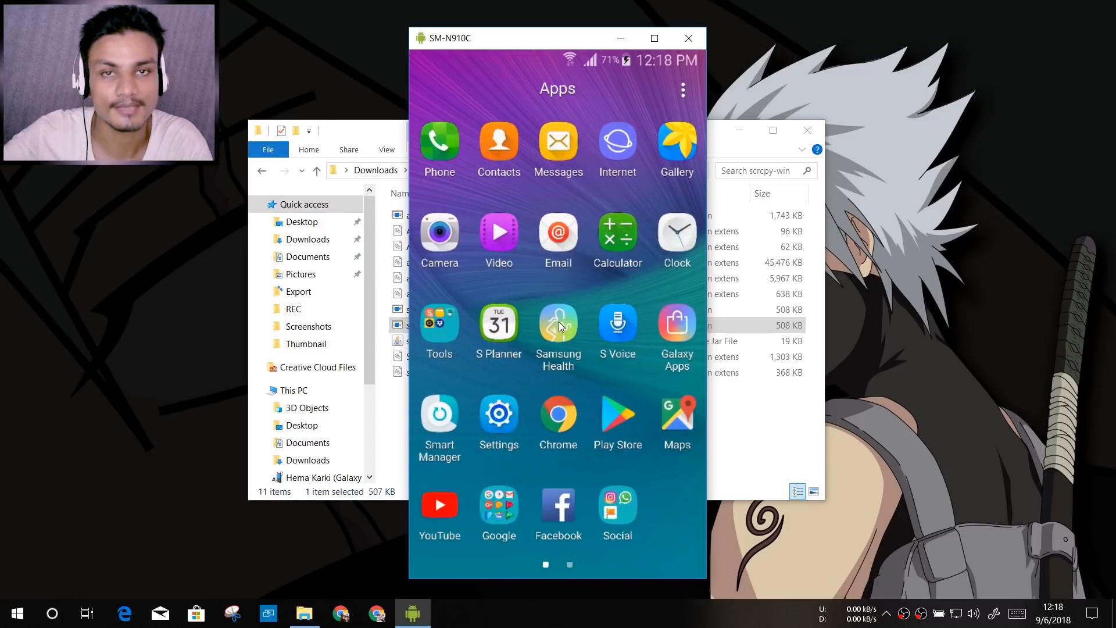
pyautogui.moveTo(641, 296)
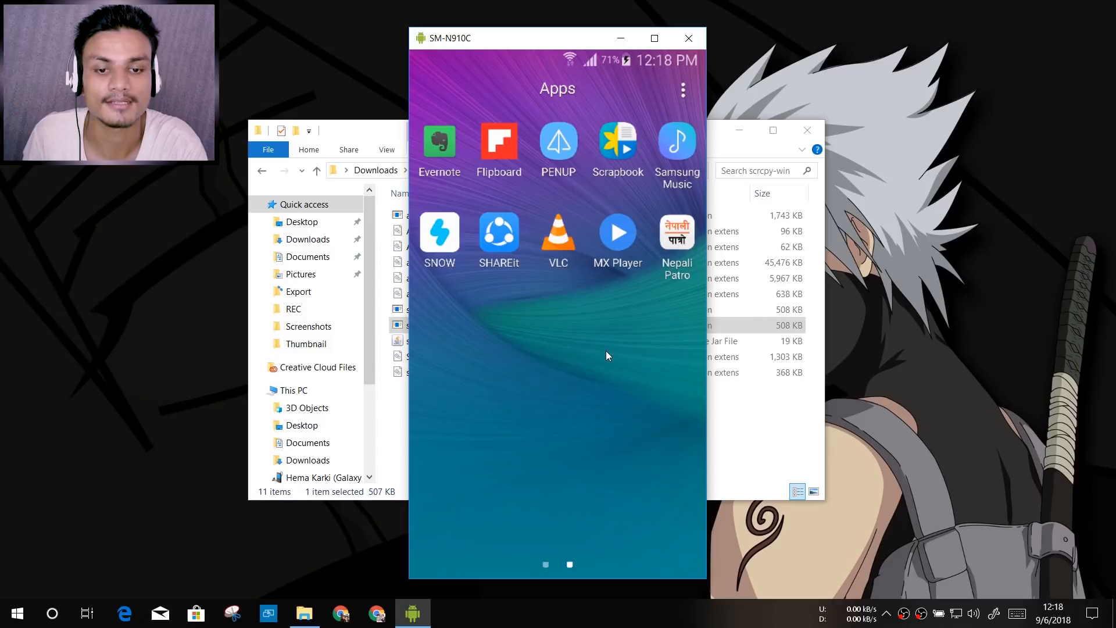
pyautogui.moveTo(674, 66)
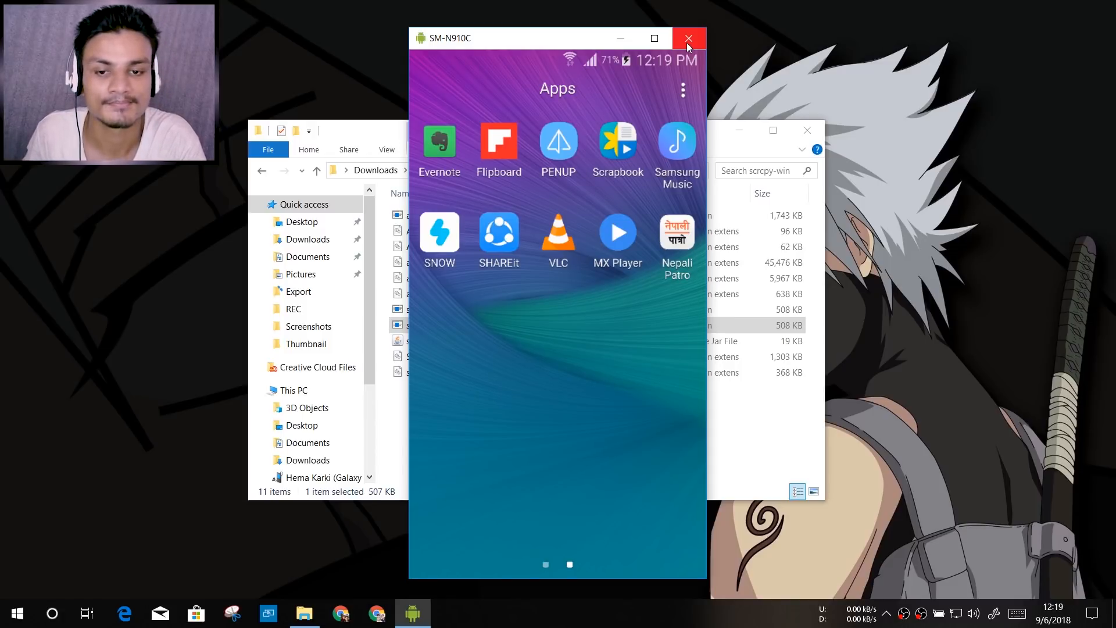
pyautogui.click(687, 38)
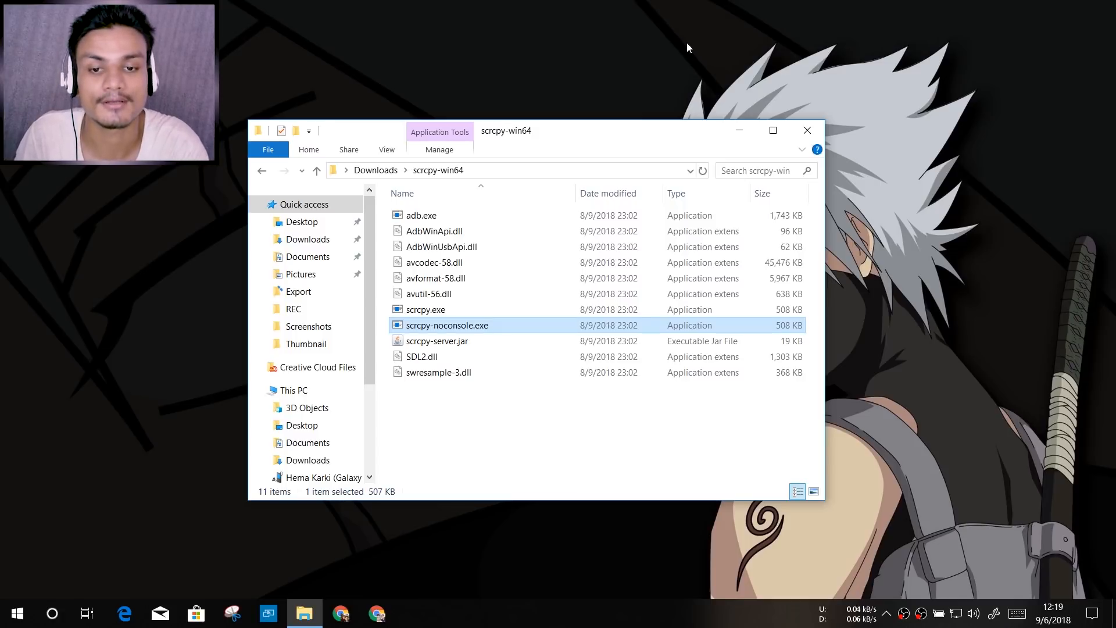
pyautogui.moveTo(520, 446)
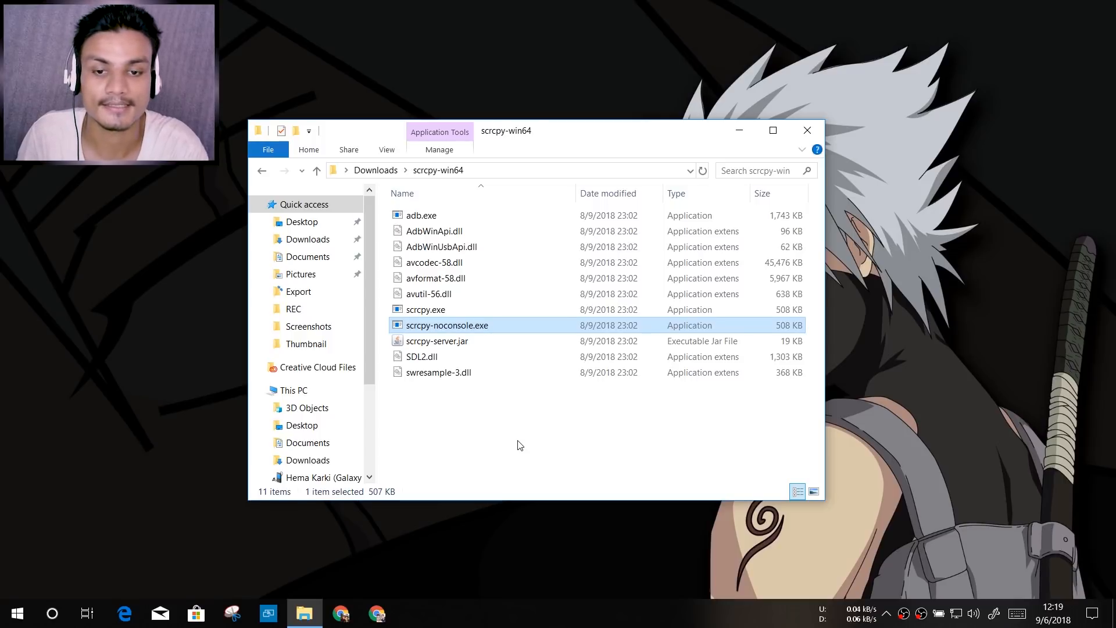
pyautogui.moveTo(442, 335)
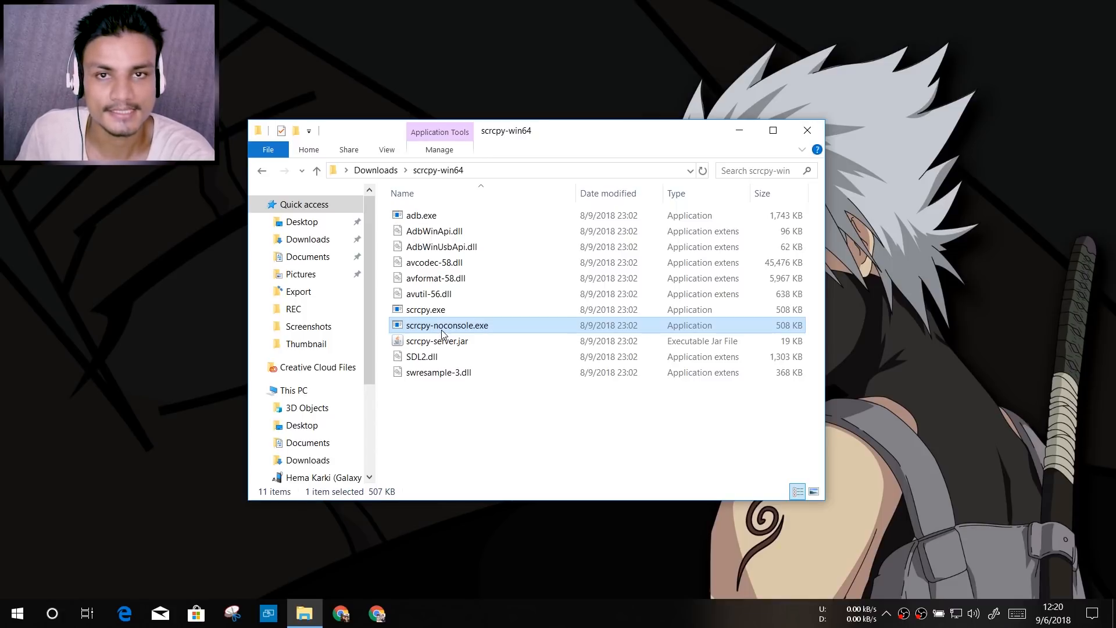
pyautogui.click(807, 130)
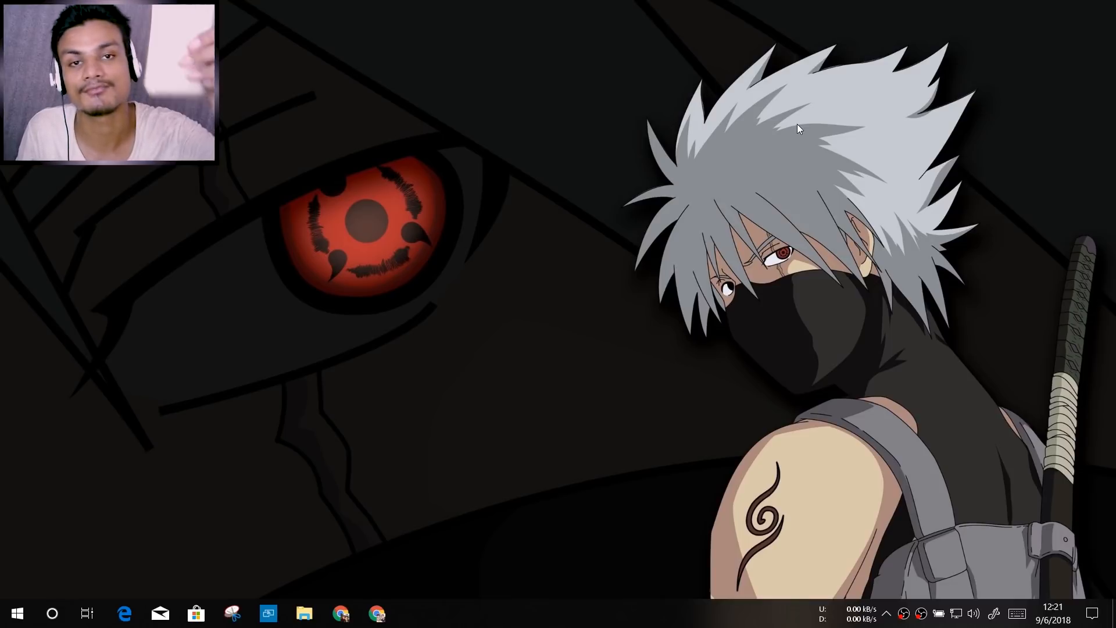
pyautogui.click(304, 613)
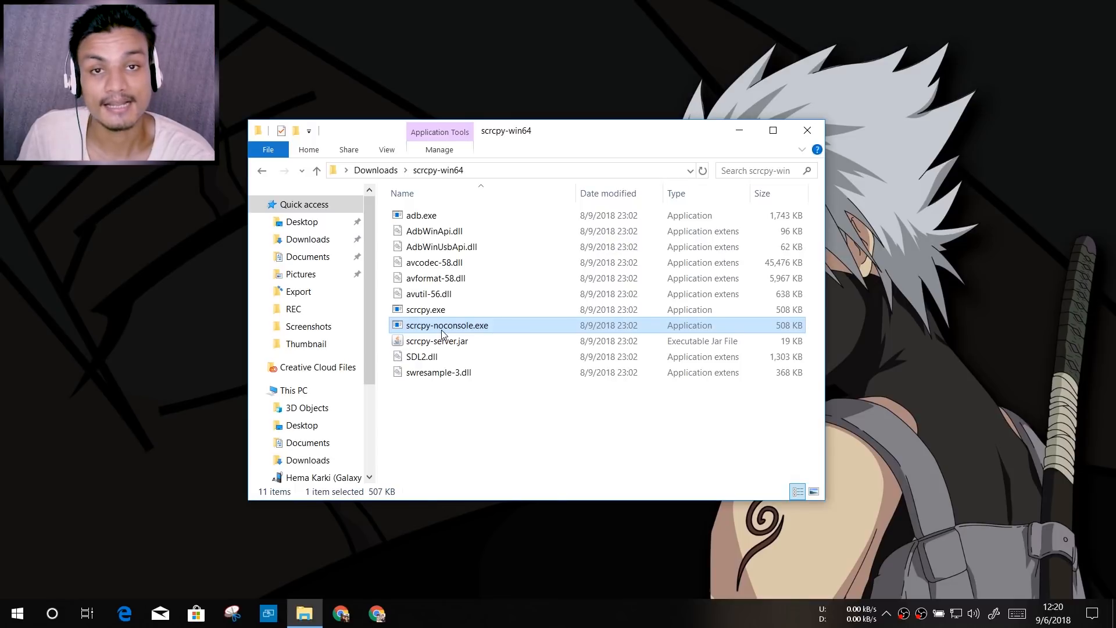